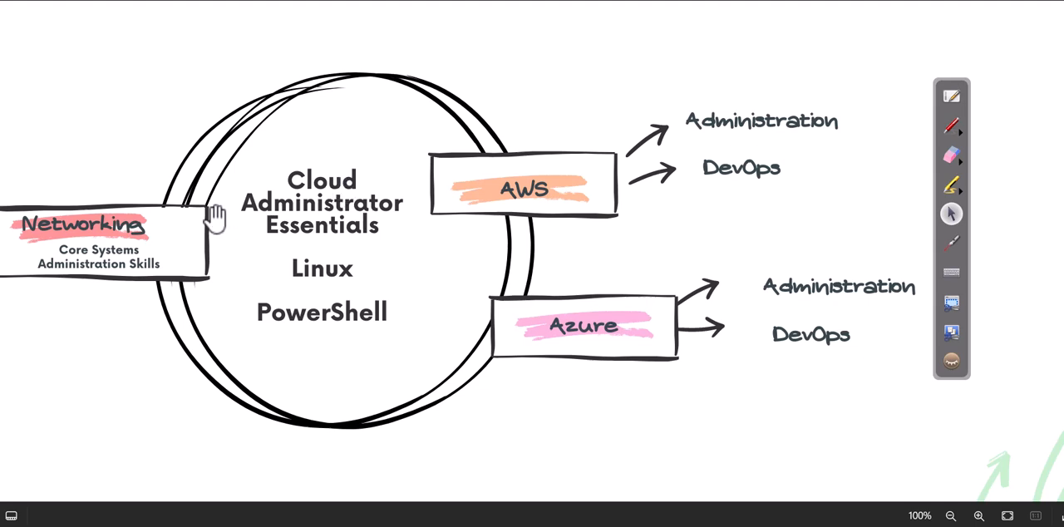
{"action": "mouse_move", "coordinate": [828, 89]}
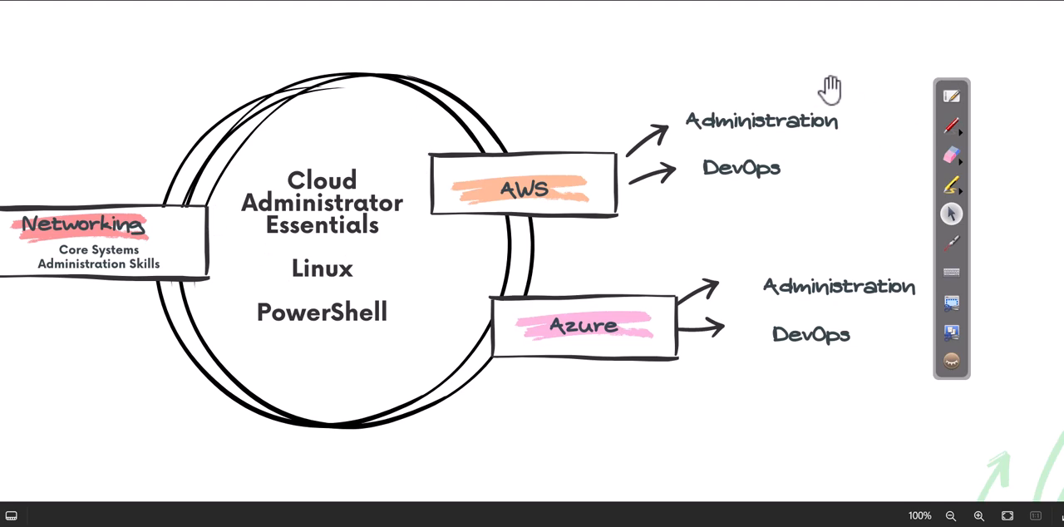
{"action": "mouse_move", "coordinate": [780, 76]}
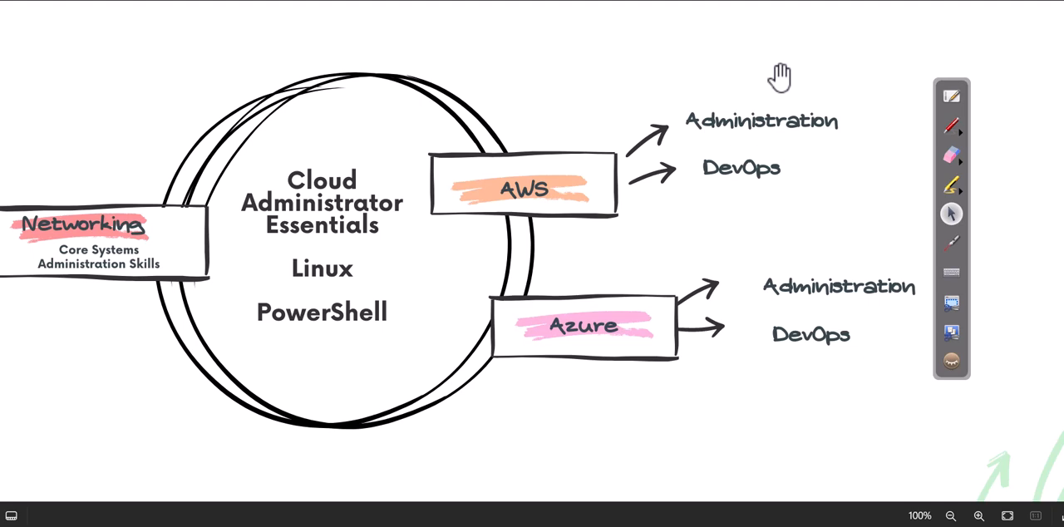
Step: With the Epic Pen red pen, draw arrows pointing at the AWS and Azure branches of the cloud-skills diagram
{"action": "left_click", "coordinate": [951, 125]}
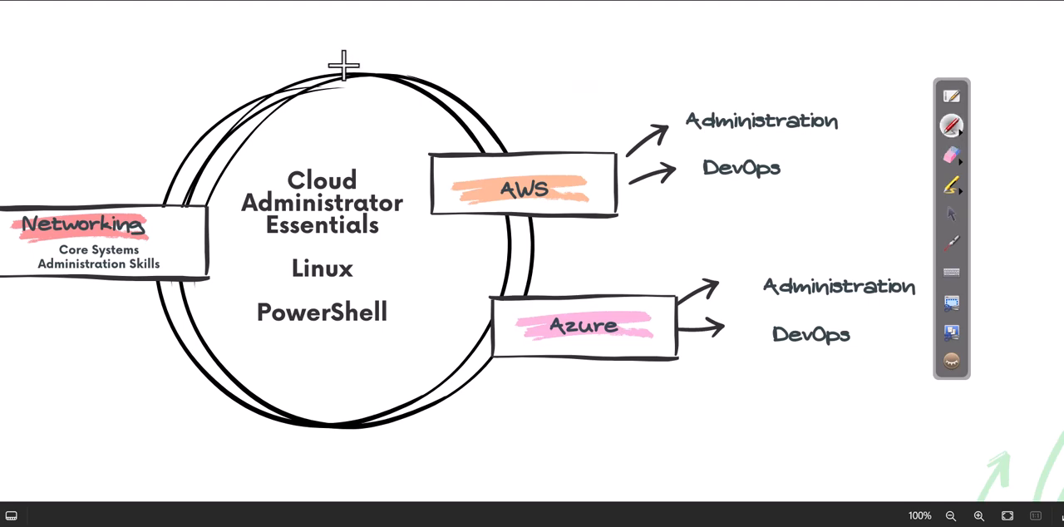
{"action": "mouse_move", "coordinate": [253, 149]}
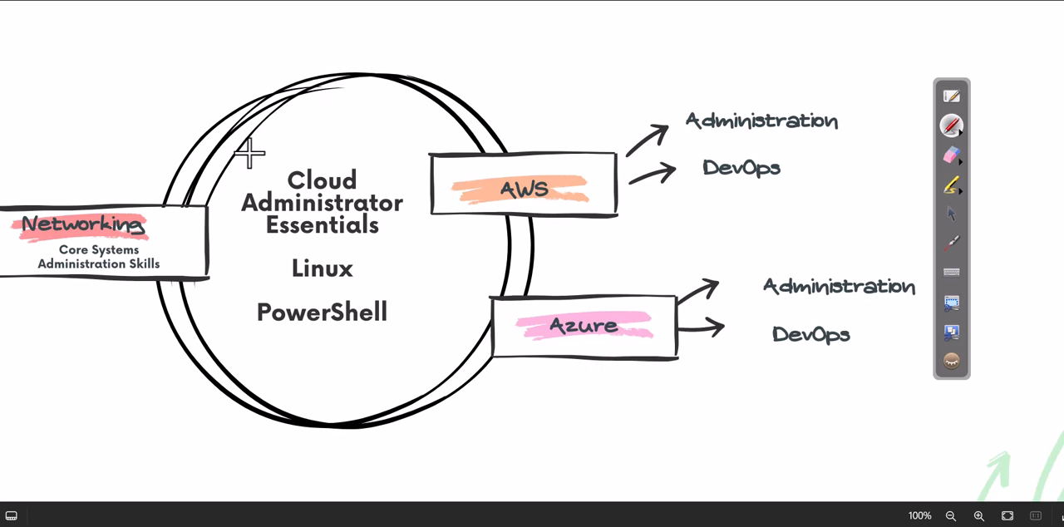
{"action": "left_click_drag", "start_coordinate": [519, 37], "coordinate": [529, 133]}
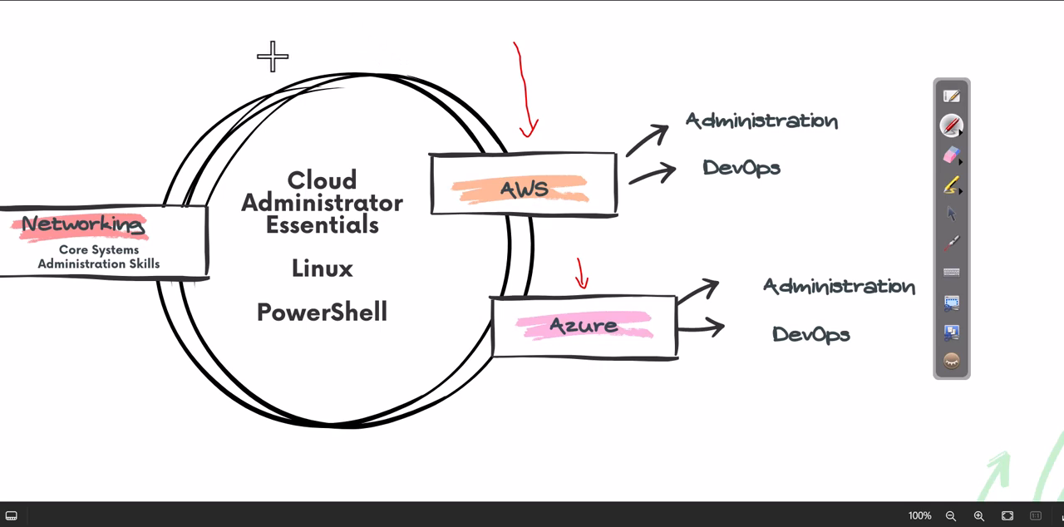
{"action": "left_click_drag", "start_coordinate": [75, 137], "coordinate": [67, 161]}
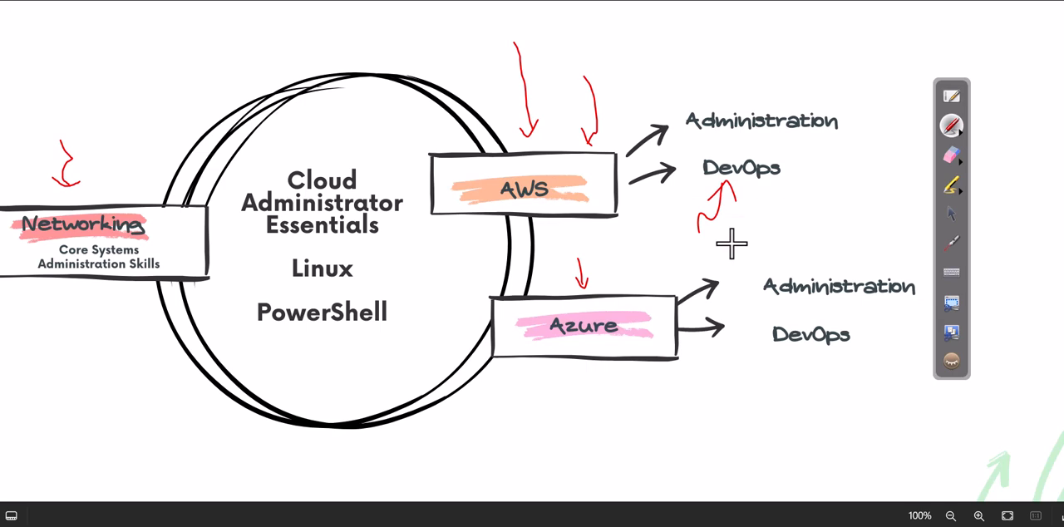
{"action": "mouse_move", "coordinate": [198, 125]}
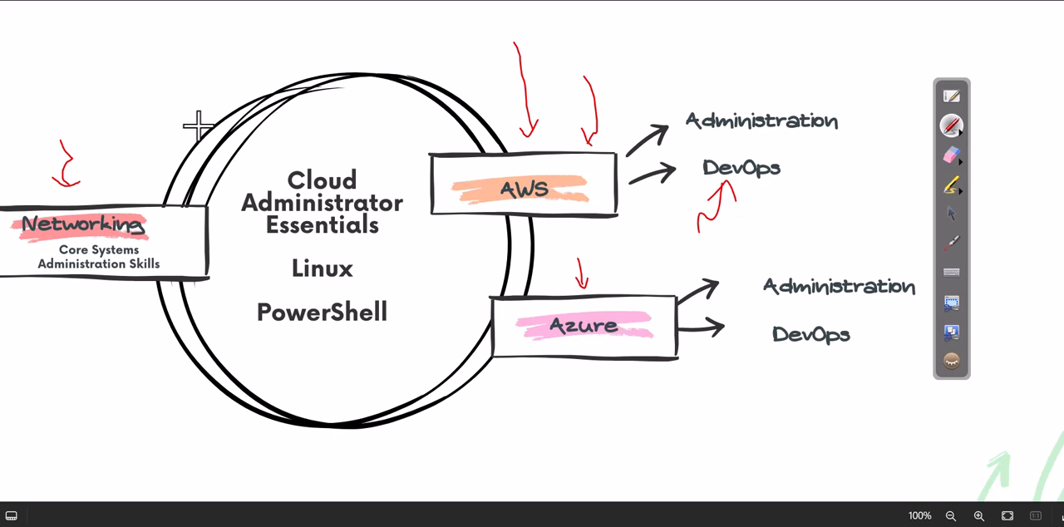
{"action": "mouse_move", "coordinate": [269, 75]}
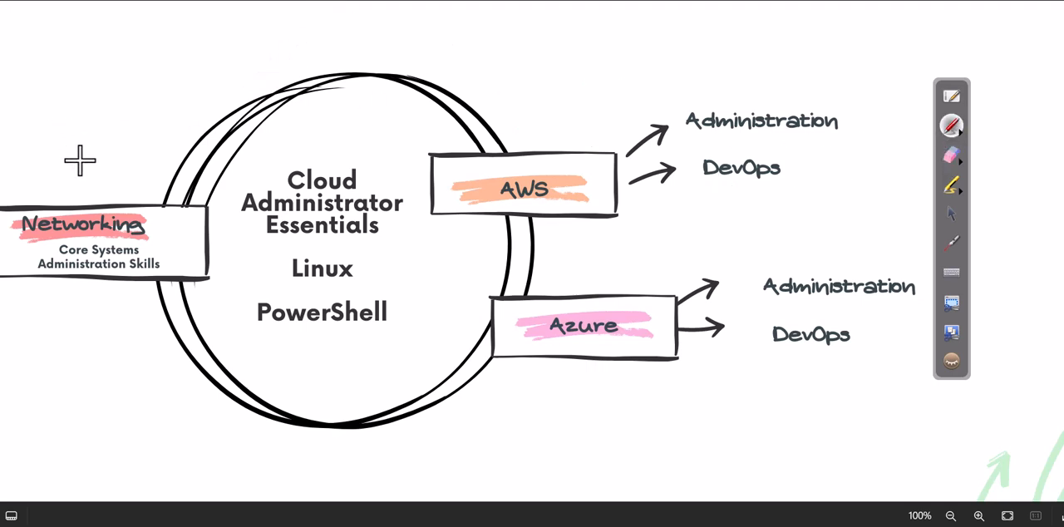
Step: Draw a fresh red arrow pointing at the Networking box of the diagram
{"action": "left_click_drag", "start_coordinate": [67, 149], "coordinate": [80, 199]}
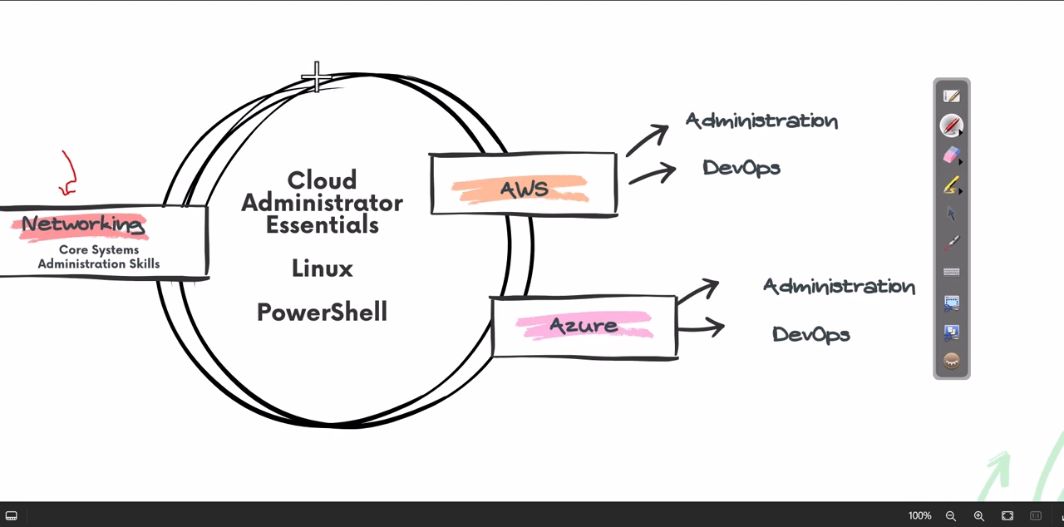
{"action": "mouse_move", "coordinate": [341, 50]}
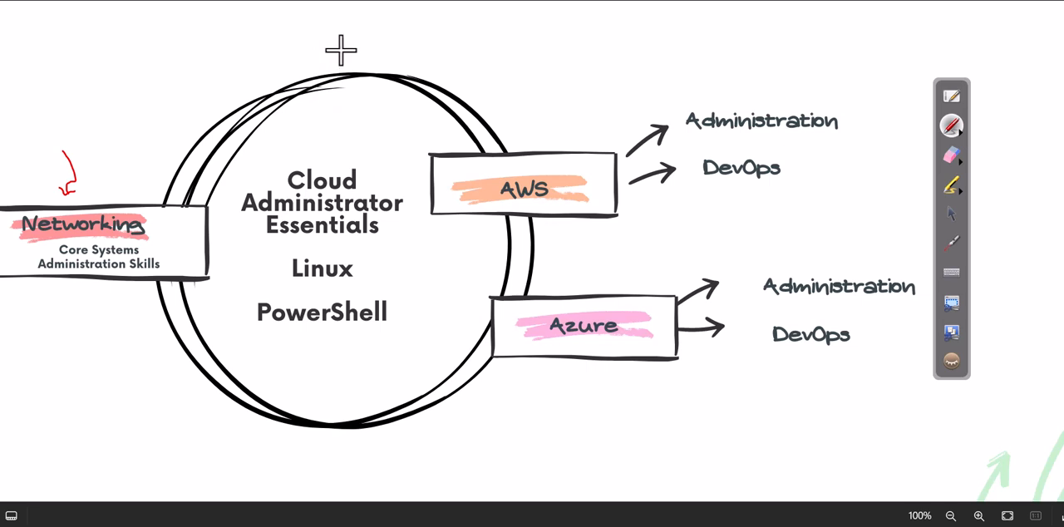
{"action": "mouse_move", "coordinate": [319, 20]}
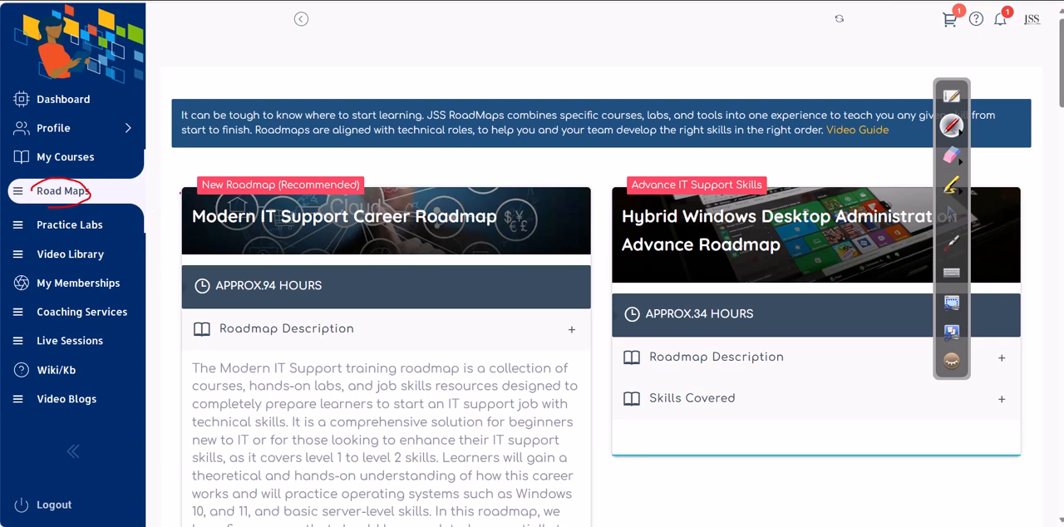
Step: Circle the Modern IT Support Career Roadmap title in red, browse down the Road Maps page and return to the top
{"action": "left_click_drag", "start_coordinate": [180, 193], "coordinate": [529, 246]}
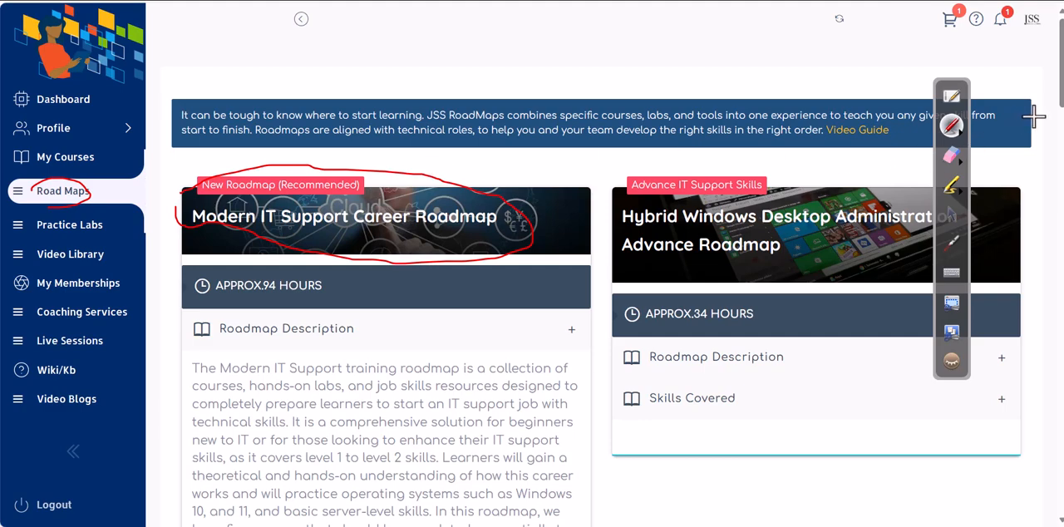
{"action": "mouse_move", "coordinate": [947, 153]}
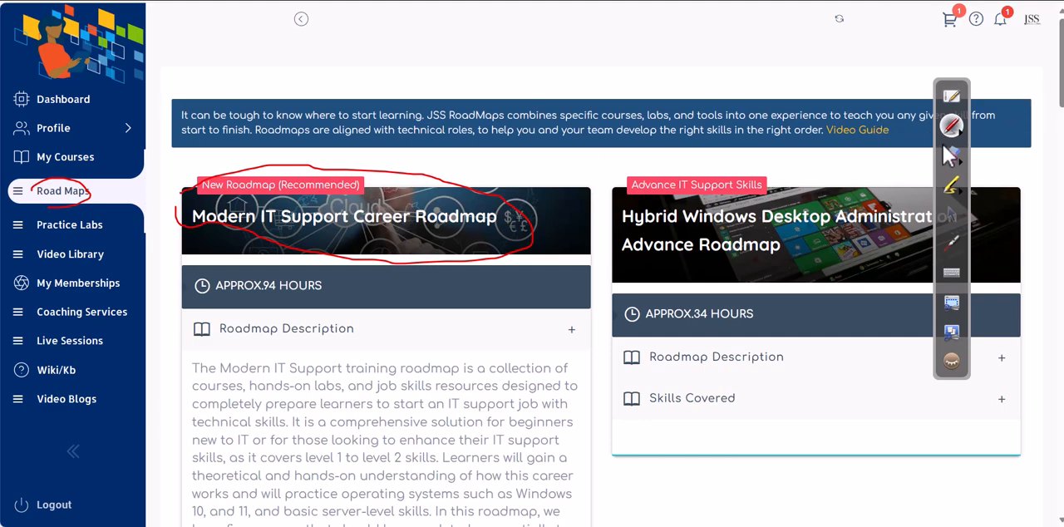
{"action": "scroll", "scroll_direction": "down", "scroll_amount": 3}
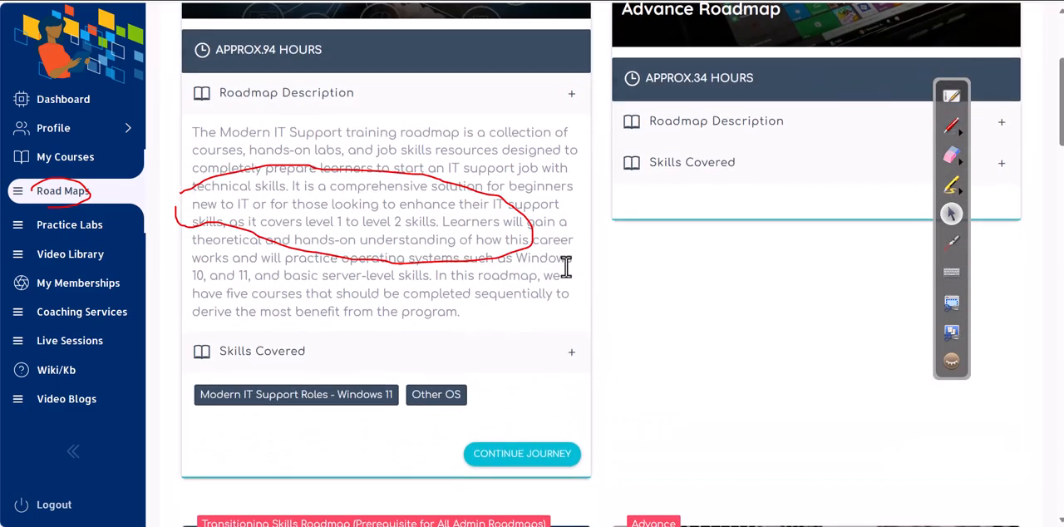
{"action": "scroll", "scroll_direction": "down", "scroll_amount": 3}
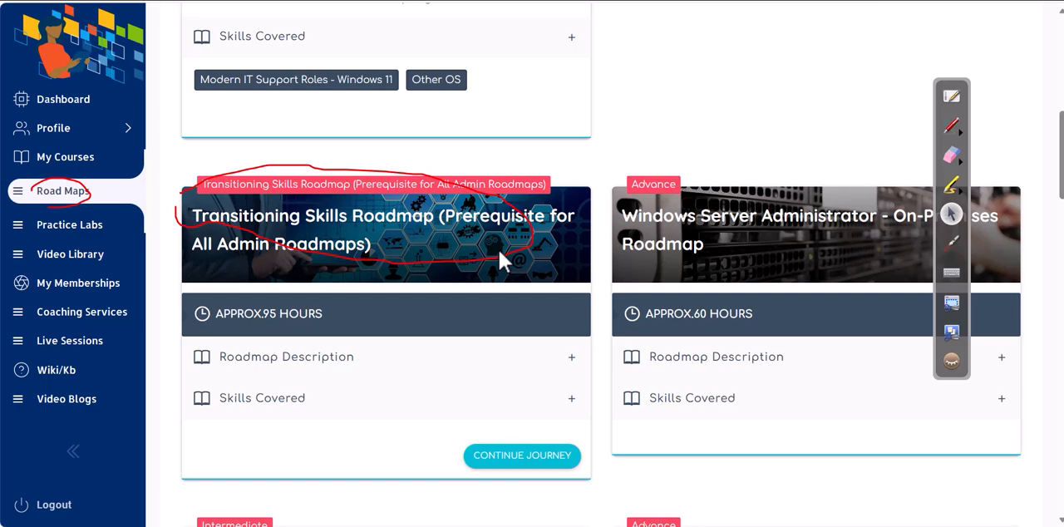
{"action": "mouse_move", "coordinate": [324, 213]}
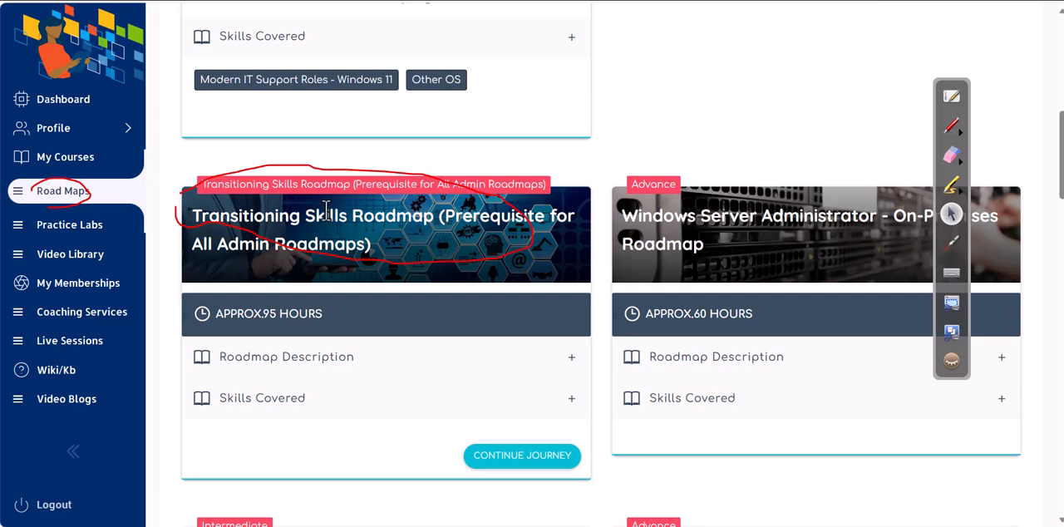
{"action": "scroll", "scroll_direction": "down", "scroll_amount": 3}
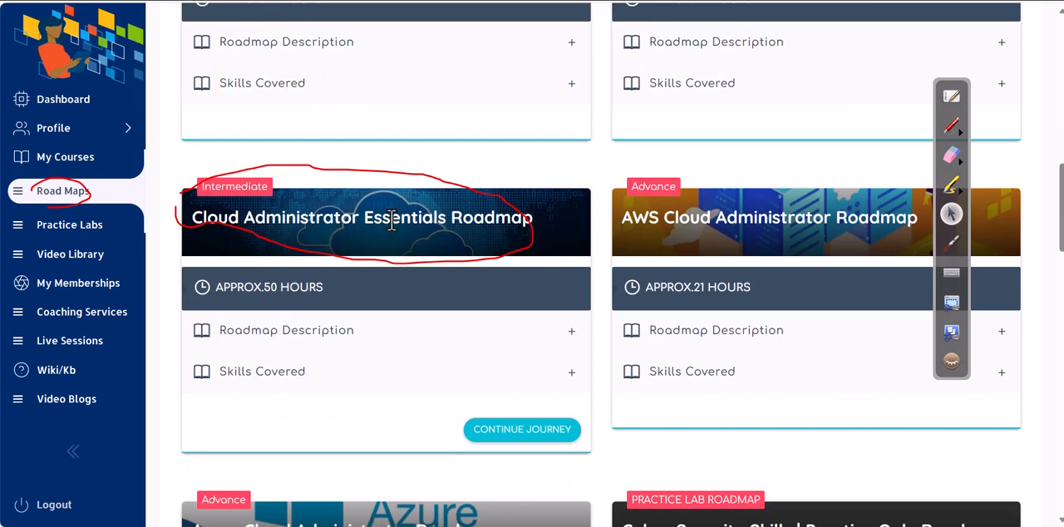
{"action": "mouse_move", "coordinate": [570, 229]}
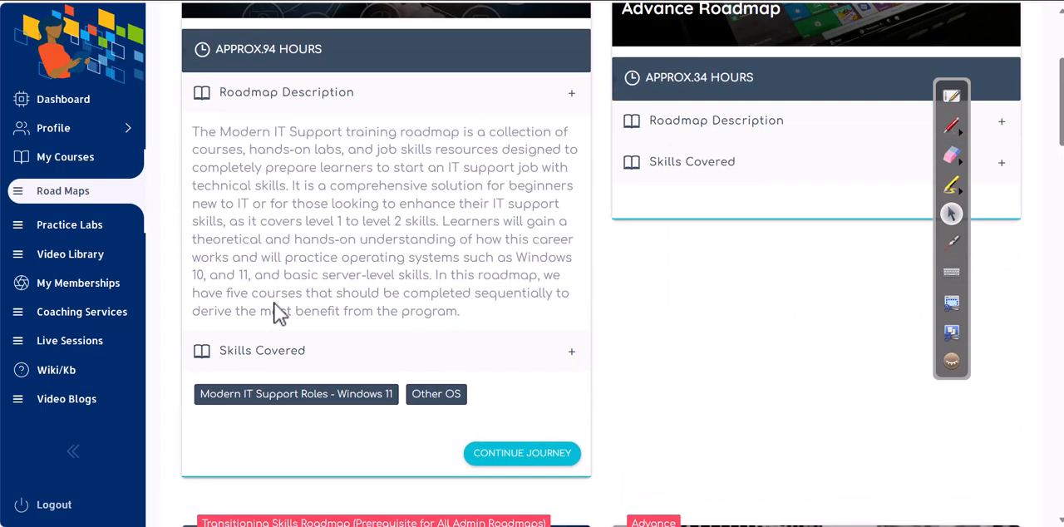
{"action": "scroll", "scroll_direction": "up", "scroll_amount": 3}
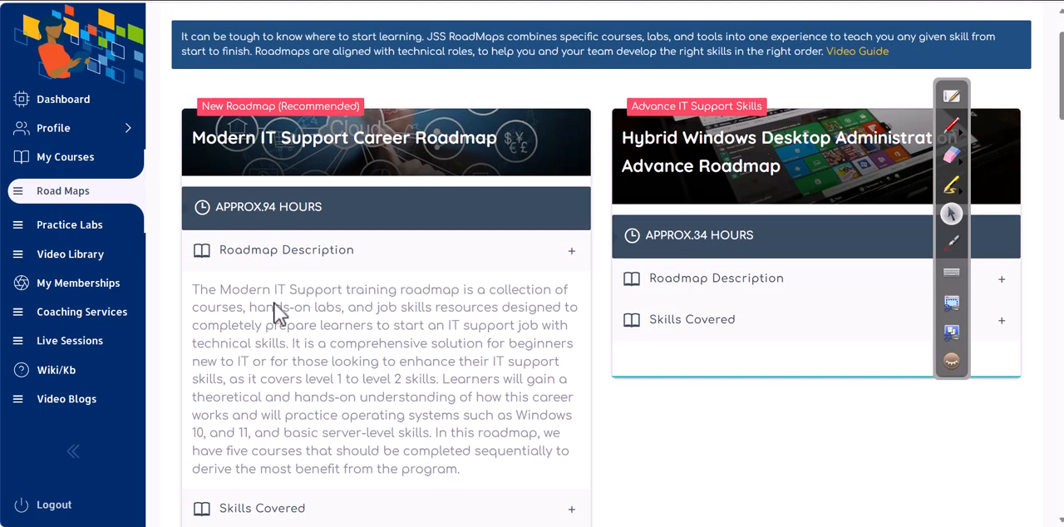
Step: Highlight the Modern IT Support Career Roadmap title and scroll down to the Cloud Administrator Essentials and AWS cards
{"action": "triple_click", "coordinate": [342, 136]}
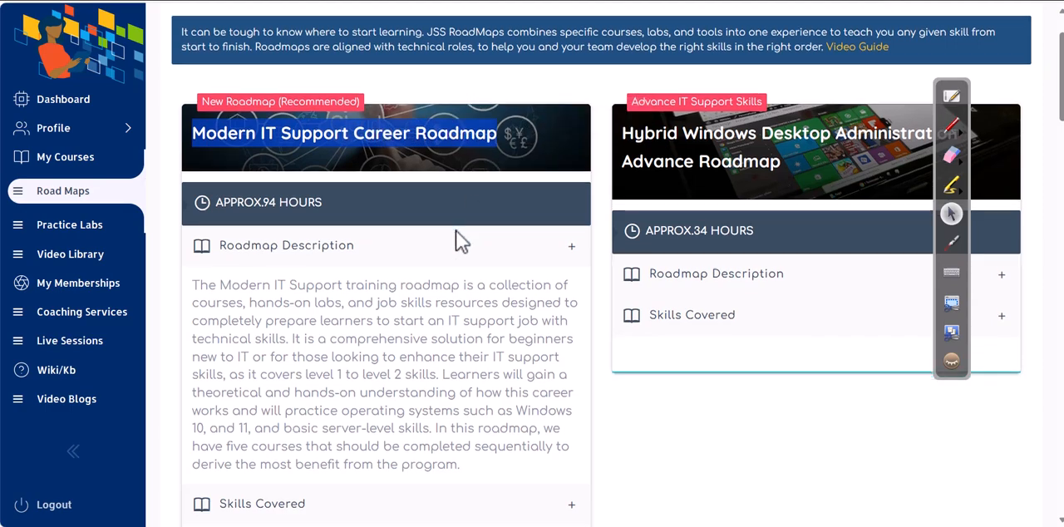
{"action": "scroll", "scroll_direction": "down", "scroll_amount": 3}
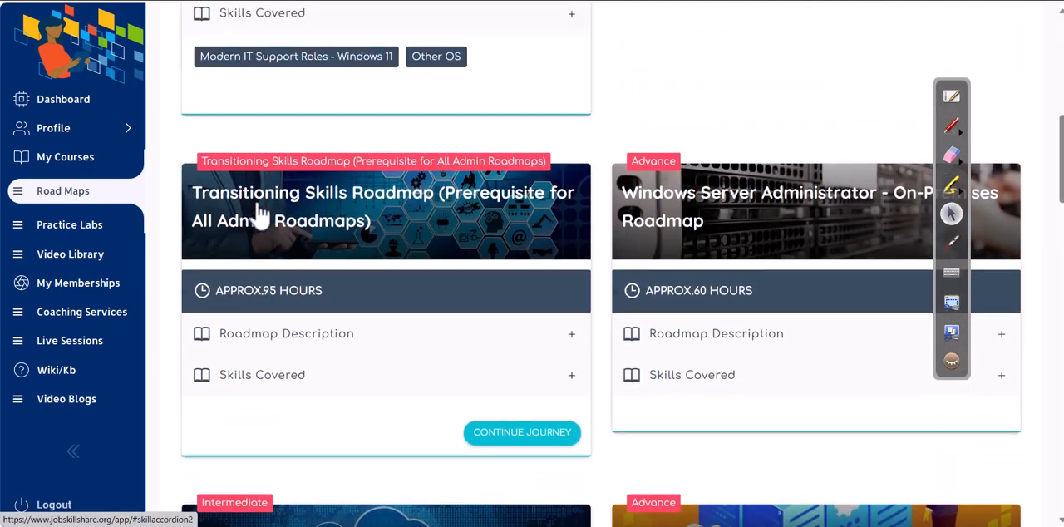
{"action": "scroll", "scroll_direction": "down", "scroll_amount": 3}
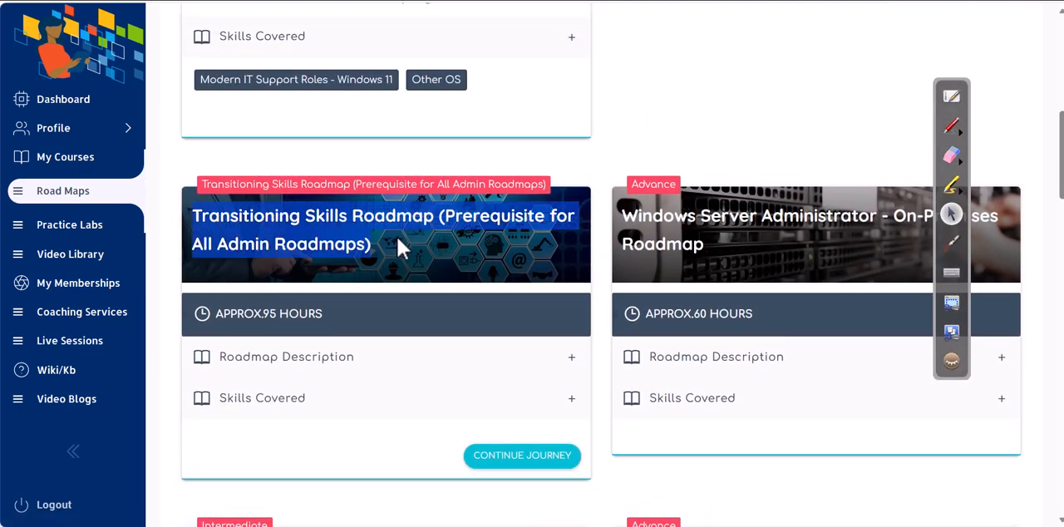
{"action": "mouse_move", "coordinate": [426, 309]}
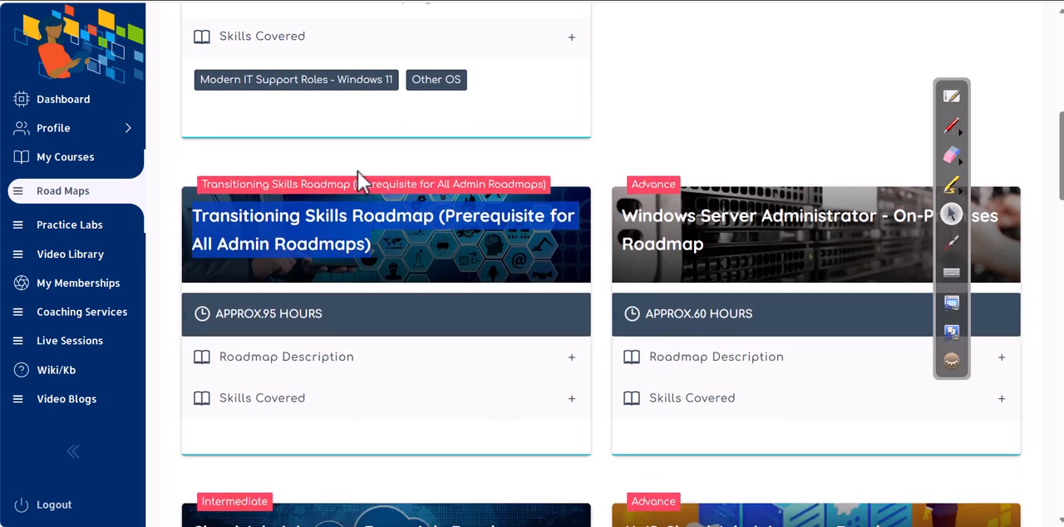
{"action": "mouse_move", "coordinate": [416, 109]}
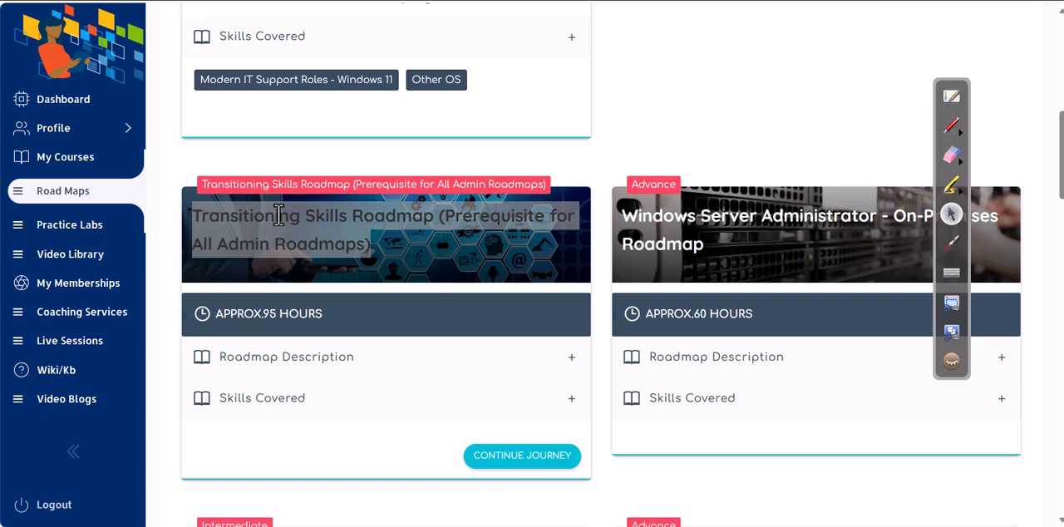
{"action": "mouse_move", "coordinate": [336, 302]}
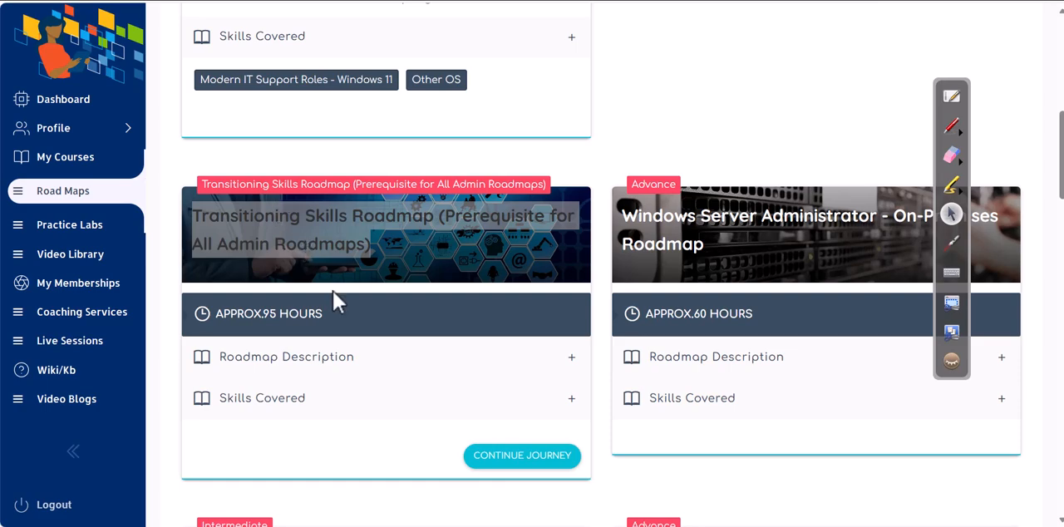
{"action": "scroll", "scroll_direction": "down", "scroll_amount": 3}
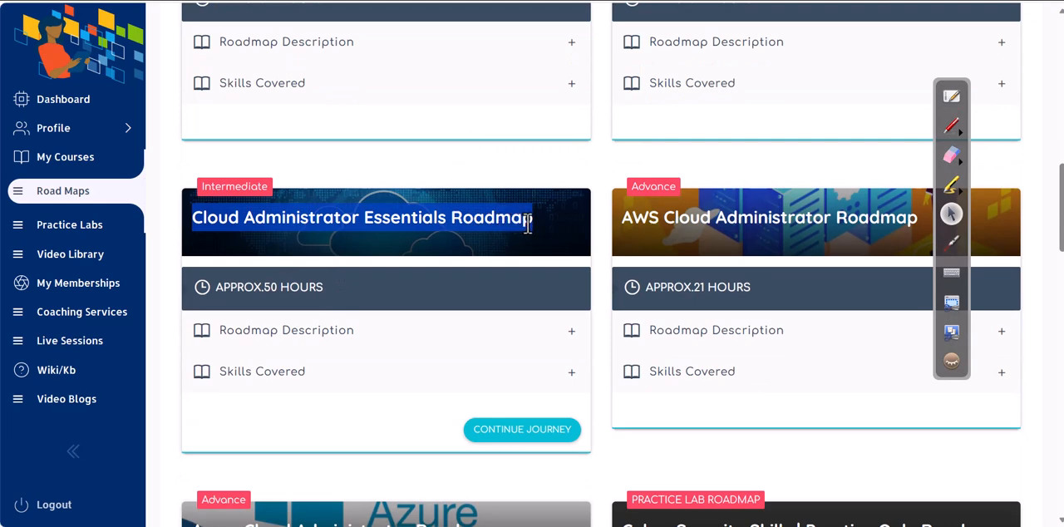
{"action": "mouse_move", "coordinate": [414, 248]}
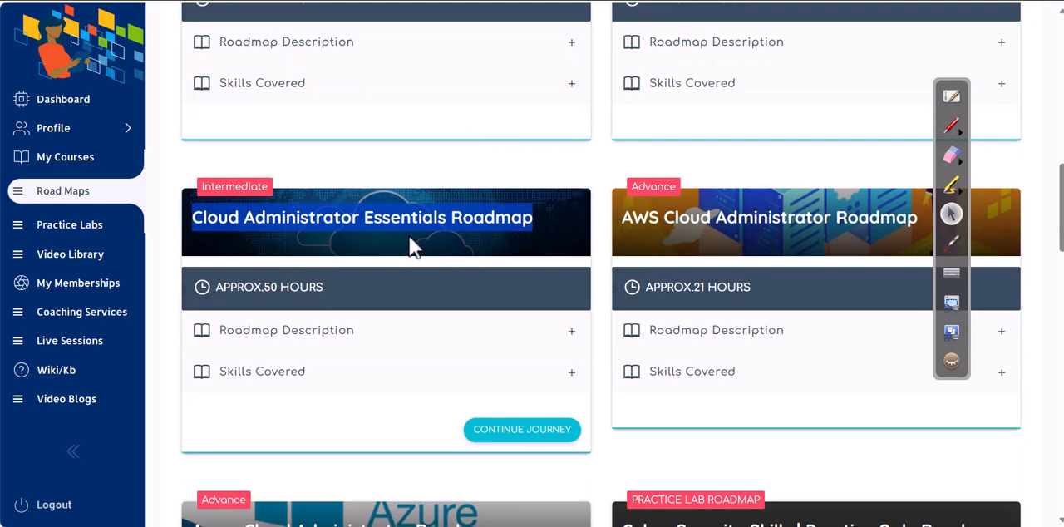
{"action": "mouse_move", "coordinate": [399, 243]}
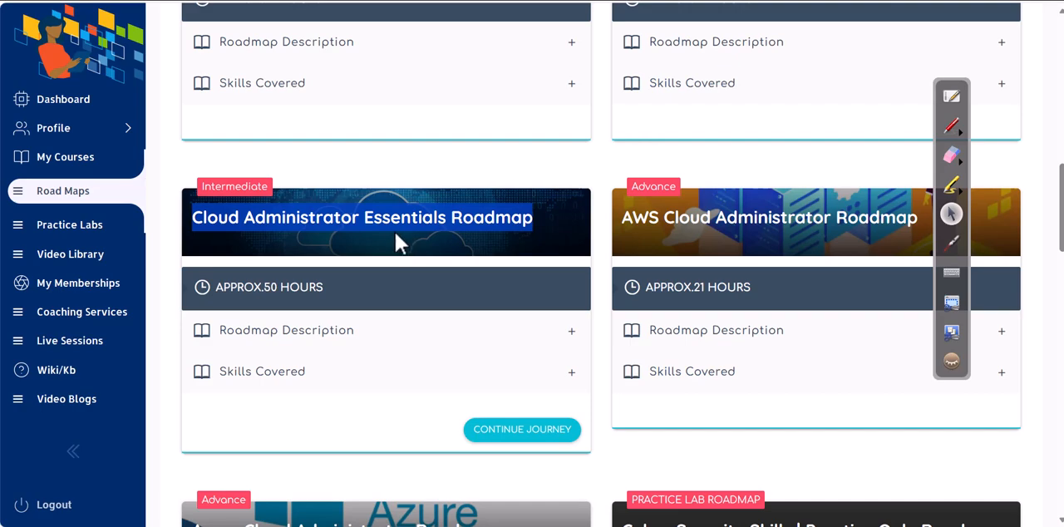
{"action": "scroll", "scroll_direction": "down", "scroll_amount": 3}
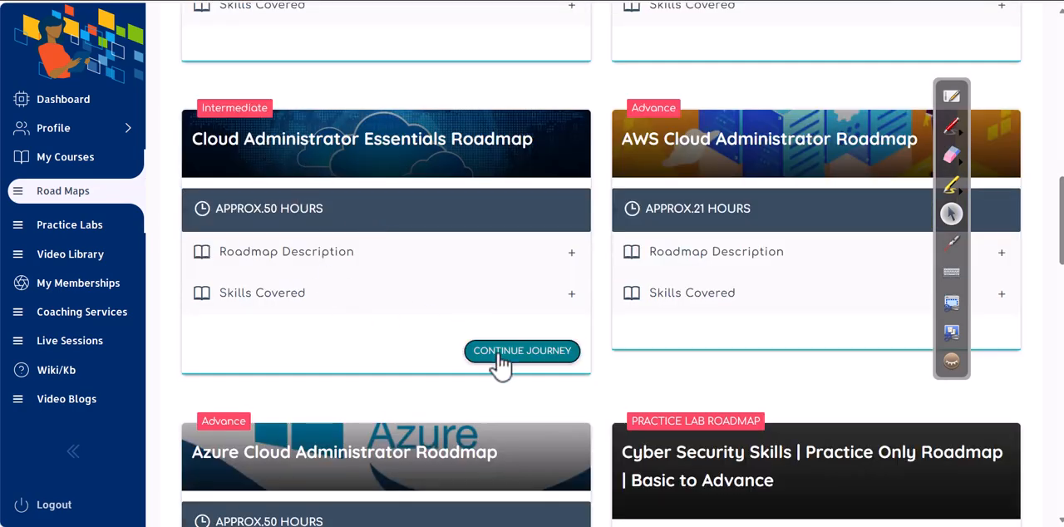
Step: Continue the Cloud Administrator Essentials roadmap journey and open its CV0-003 CompTIA Cloud+ course
{"action": "left_click", "coordinate": [522, 349]}
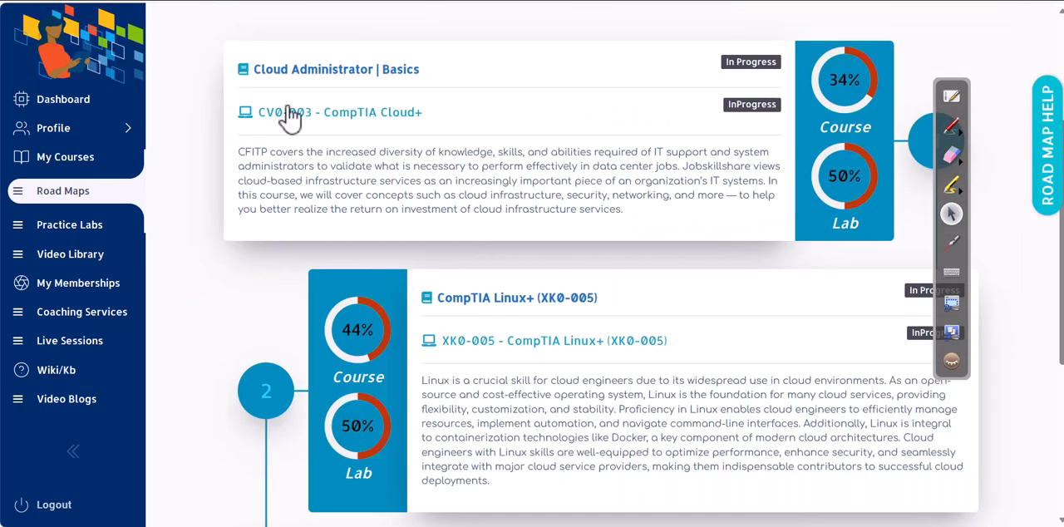
{"action": "mouse_move", "coordinate": [356, 80]}
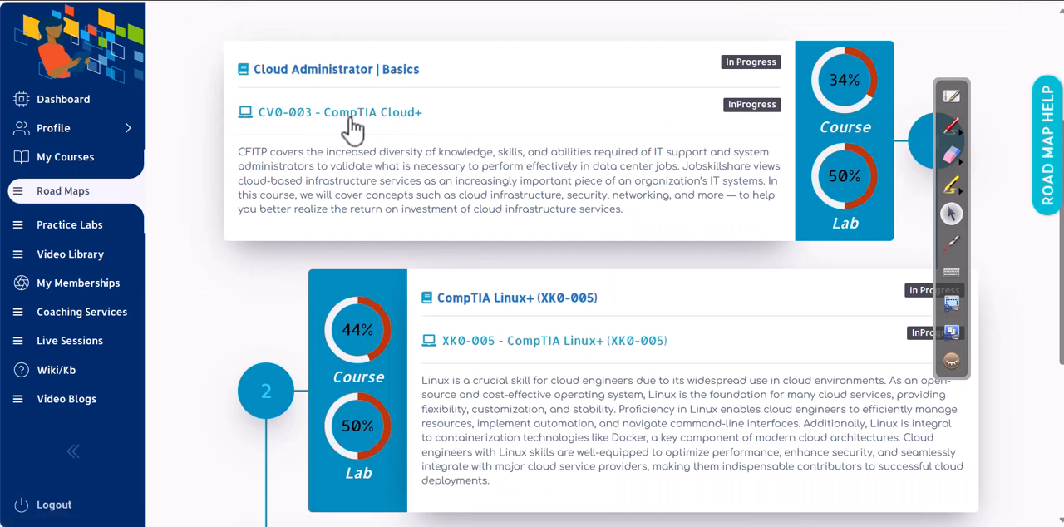
{"action": "mouse_move", "coordinate": [436, 116]}
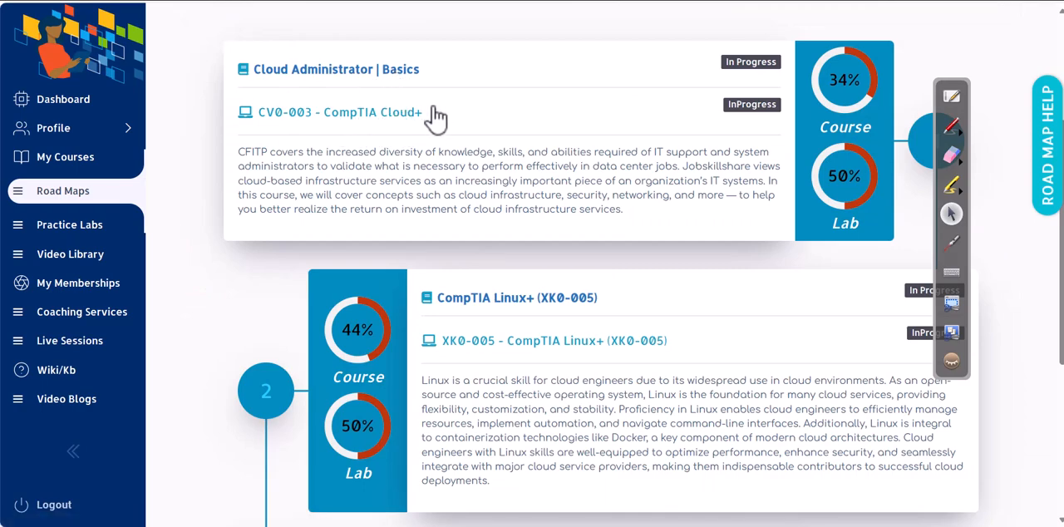
{"action": "left_click", "coordinate": [339, 113]}
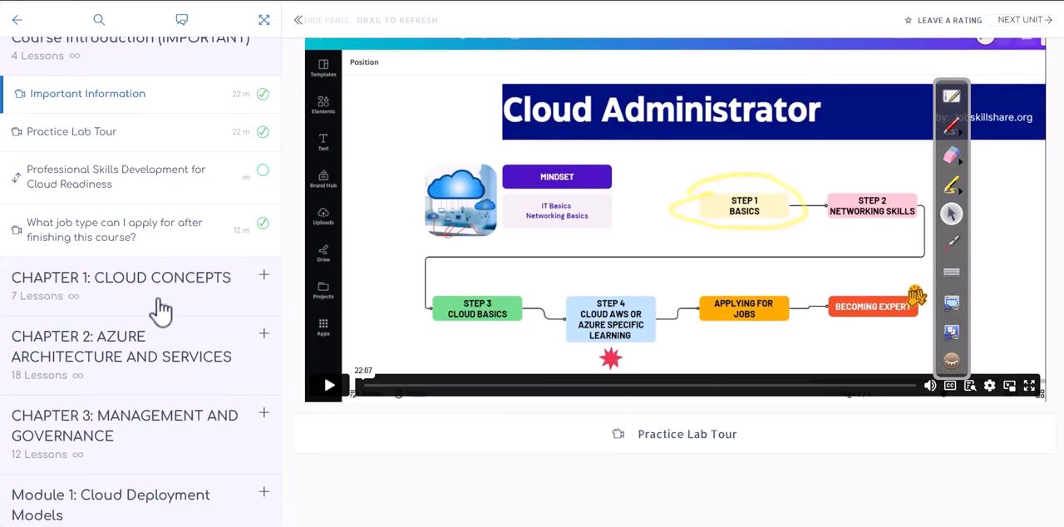
Step: Browse the Cloud+ course sidebar through Chapter 1: Cloud Concepts and Chapter 2's Azure lessons
{"action": "scroll", "scroll_direction": "down", "scroll_amount": 3}
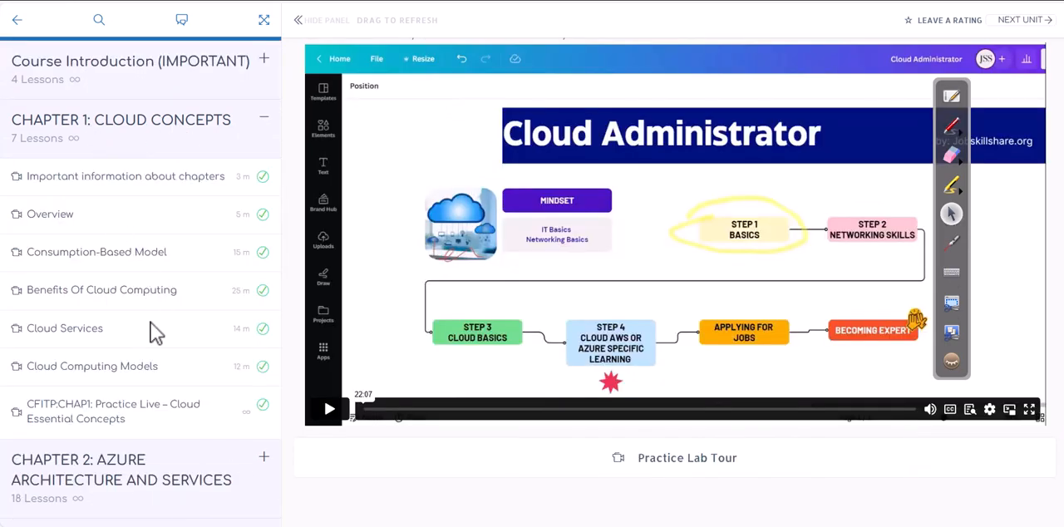
{"action": "mouse_move", "coordinate": [83, 197]}
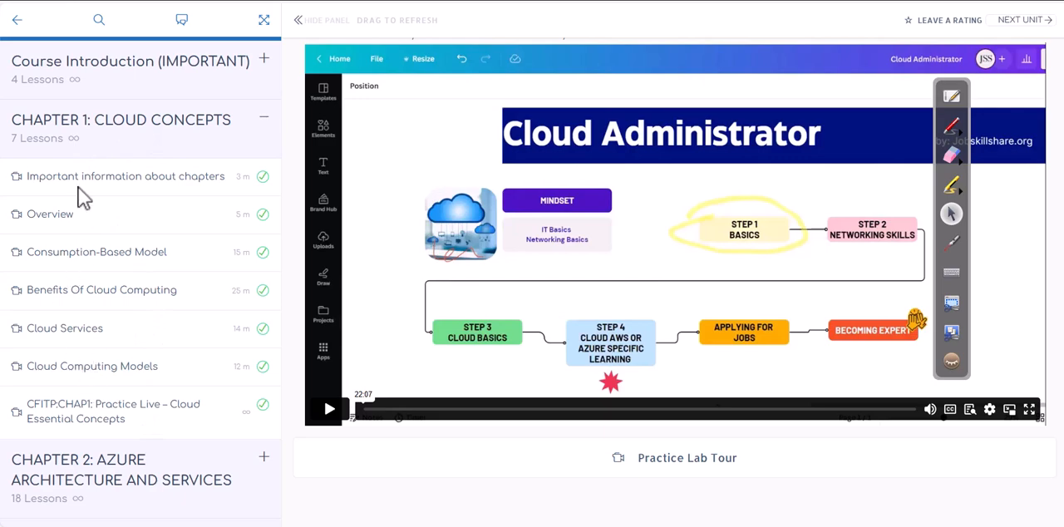
{"action": "mouse_move", "coordinate": [80, 403]}
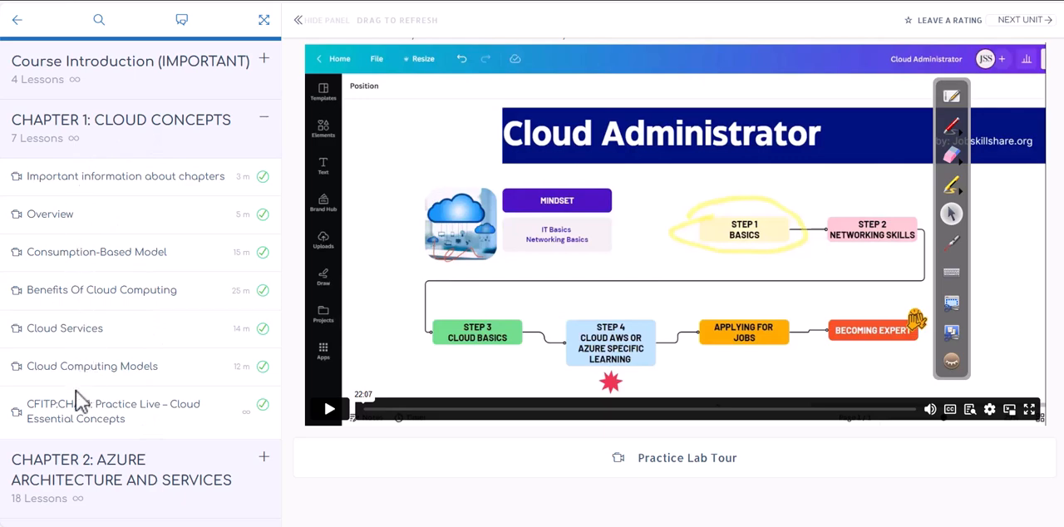
{"action": "scroll", "scroll_direction": "down", "scroll_amount": 3}
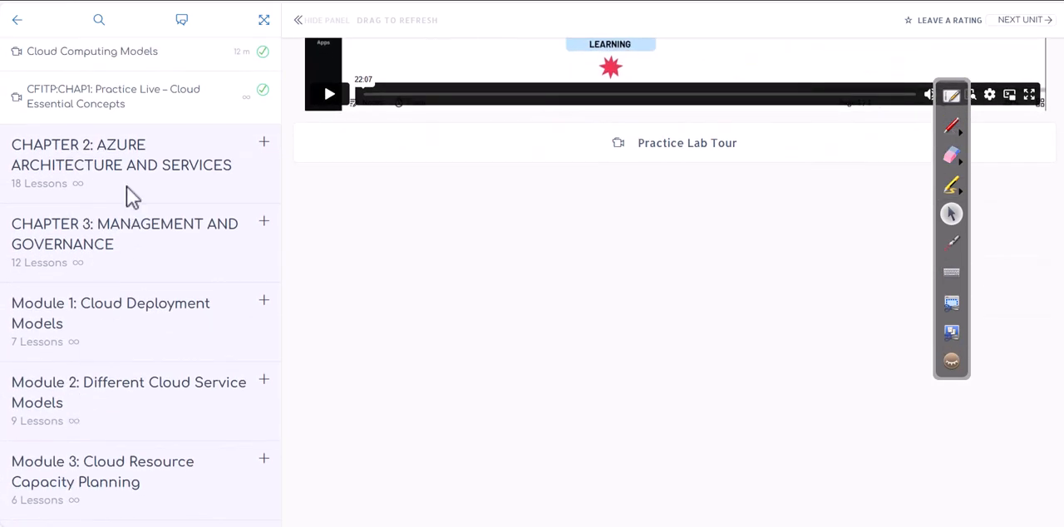
{"action": "mouse_move", "coordinate": [141, 153]}
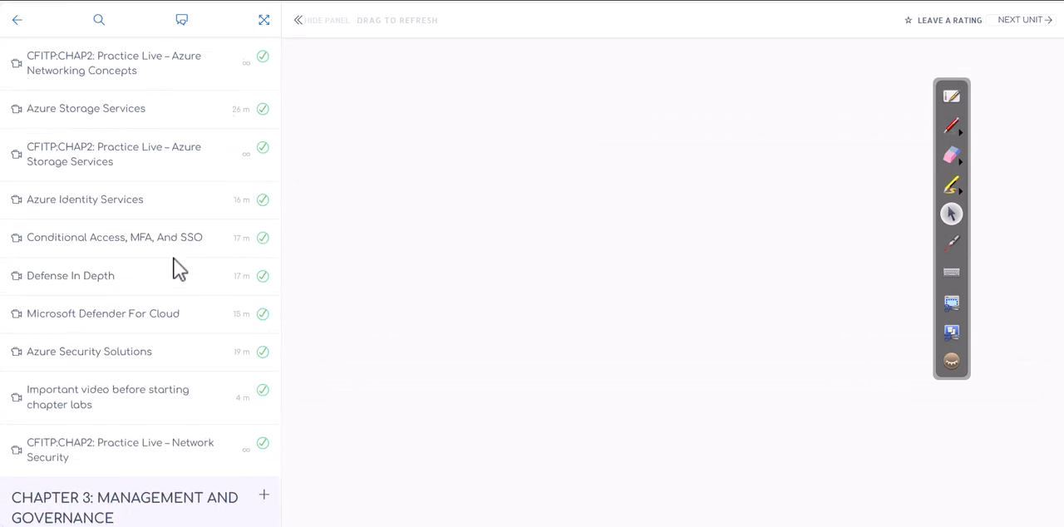
{"action": "scroll", "scroll_direction": "down", "scroll_amount": 3}
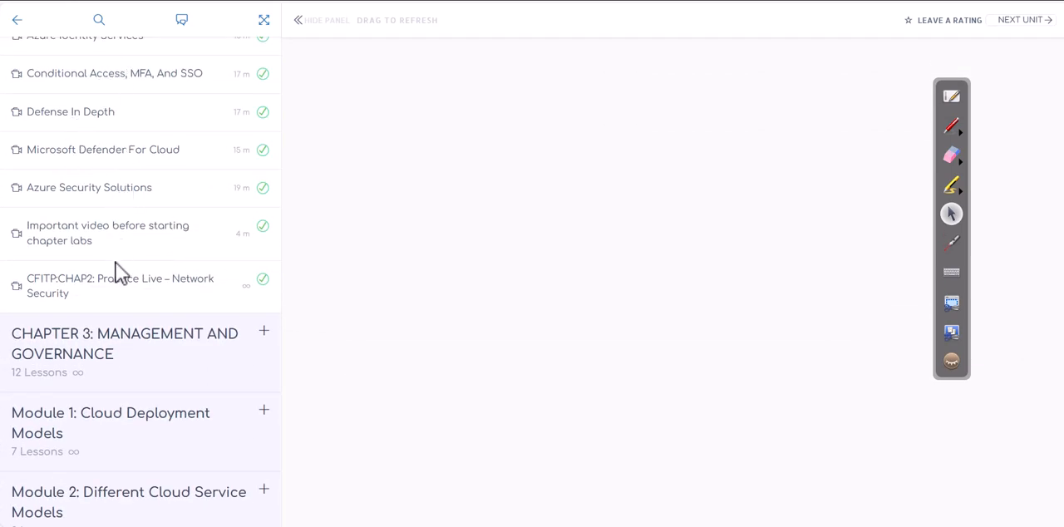
{"action": "scroll", "scroll_direction": "down", "scroll_amount": 3}
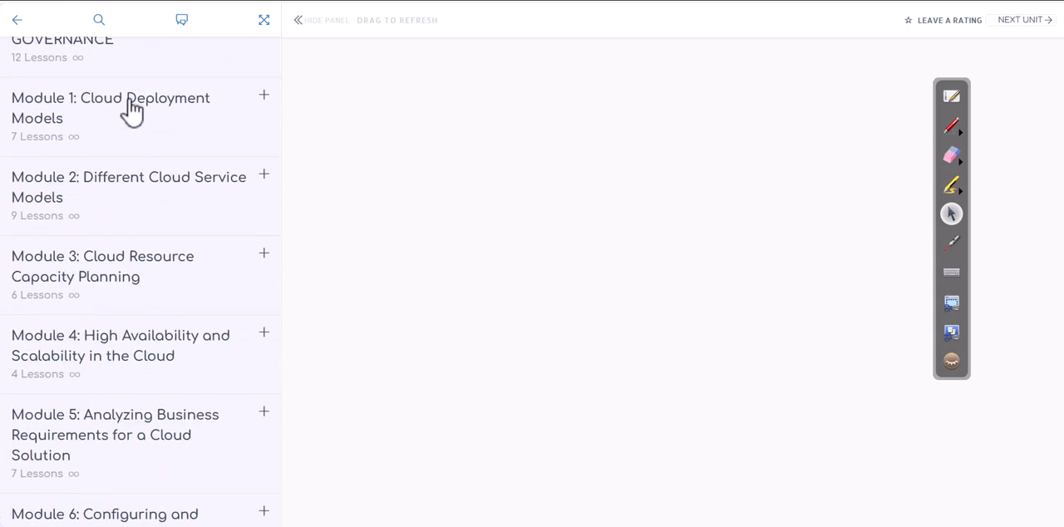
Step: Expand Module 1: Cloud Deployment Models and scroll the module list down to Module 24
{"action": "left_click", "coordinate": [110, 109]}
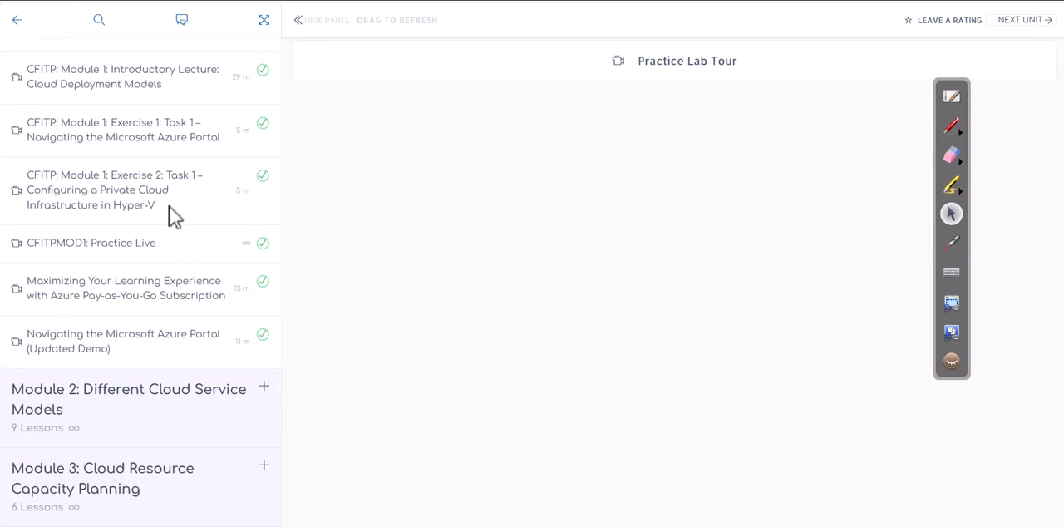
{"action": "scroll", "scroll_direction": "down", "scroll_amount": 3}
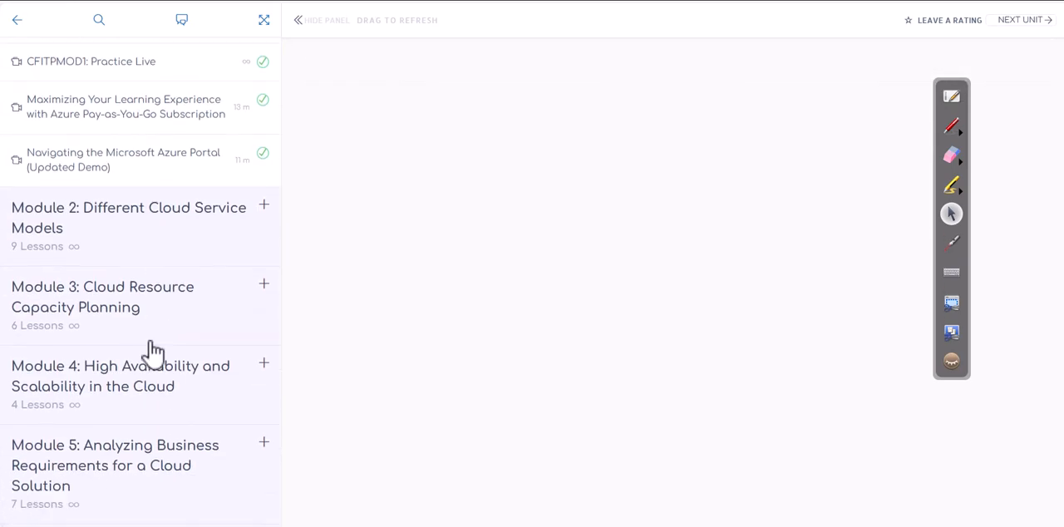
{"action": "scroll", "scroll_direction": "down", "scroll_amount": 3}
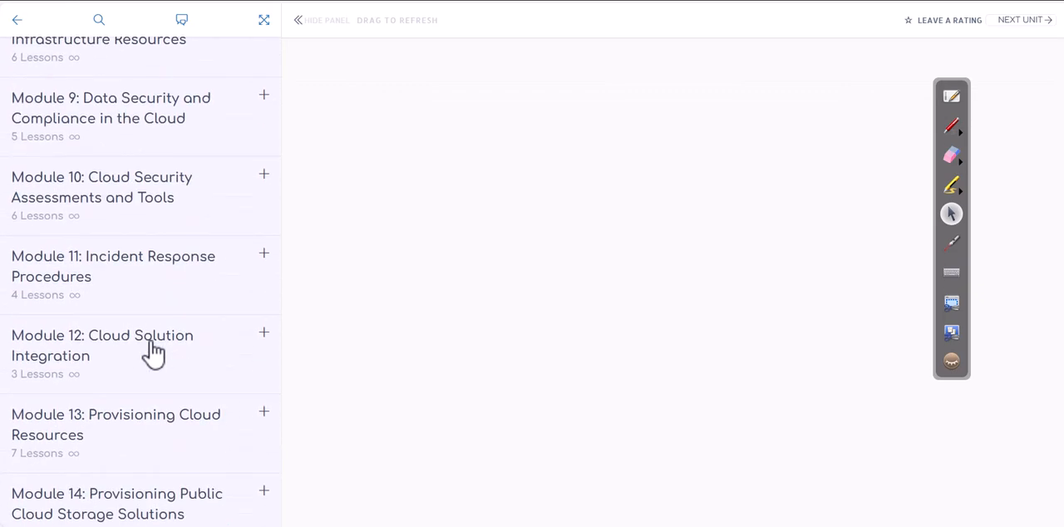
{"action": "scroll", "scroll_direction": "down", "scroll_amount": 3}
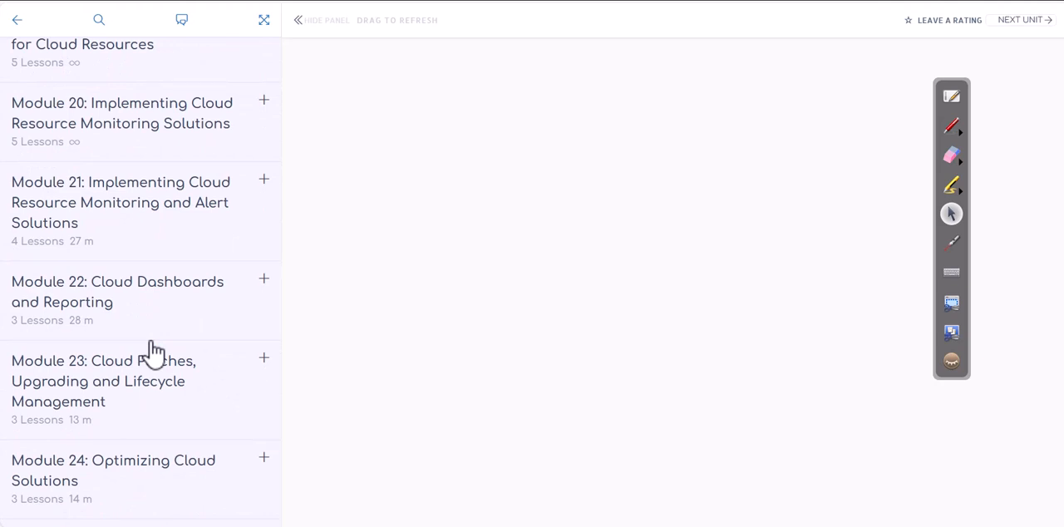
{"action": "mouse_move", "coordinate": [152, 345]}
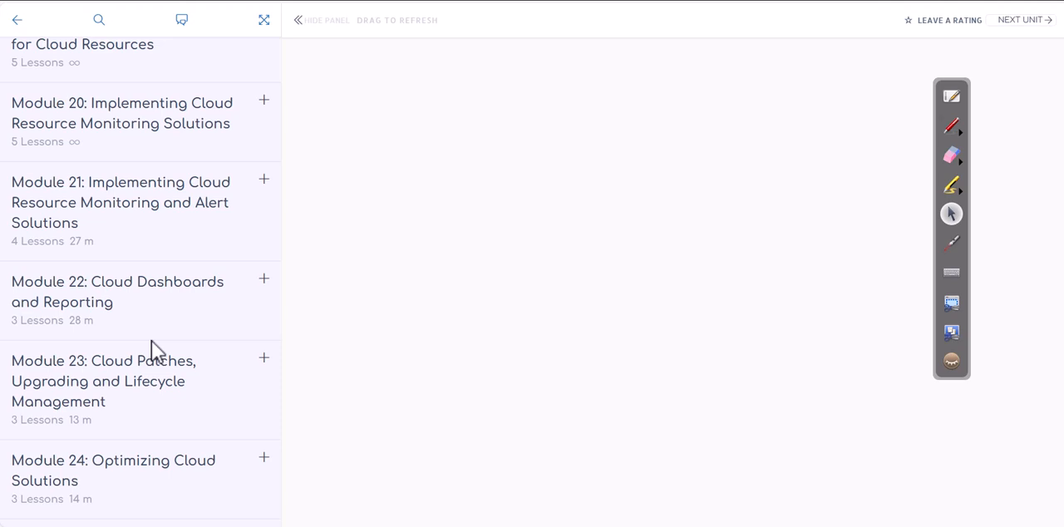
{"action": "mouse_move", "coordinate": [120, 193]}
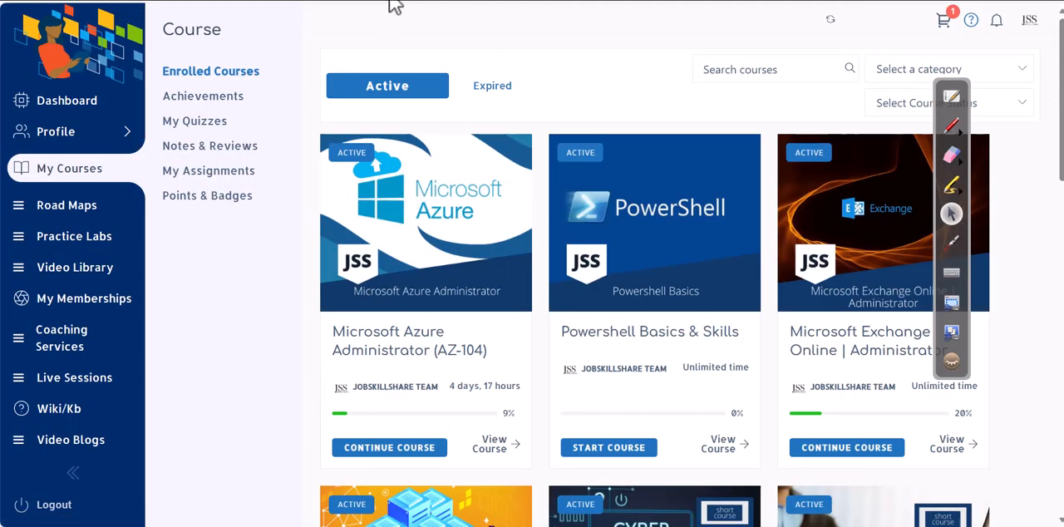
{"action": "mouse_move", "coordinate": [189, 7]}
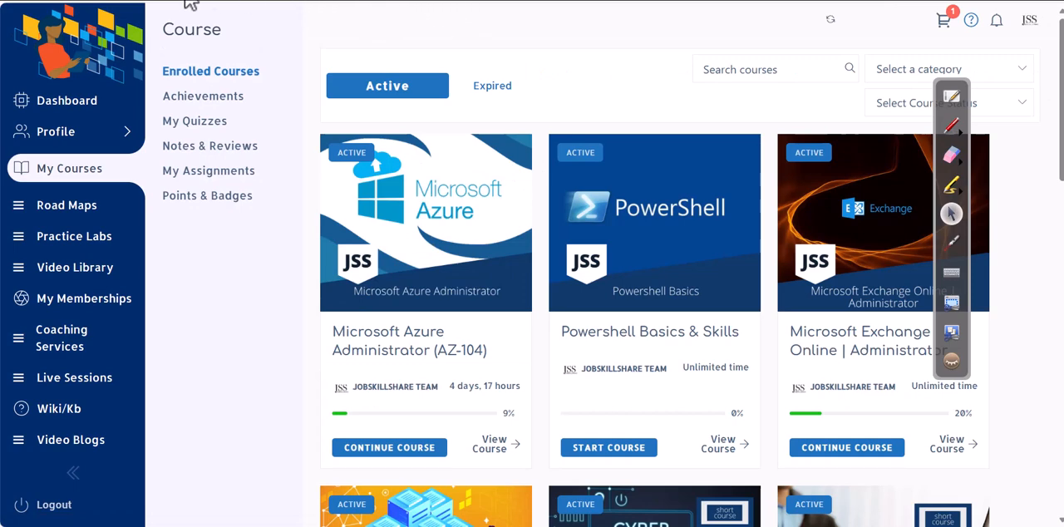
{"action": "mouse_move", "coordinate": [564, 49]}
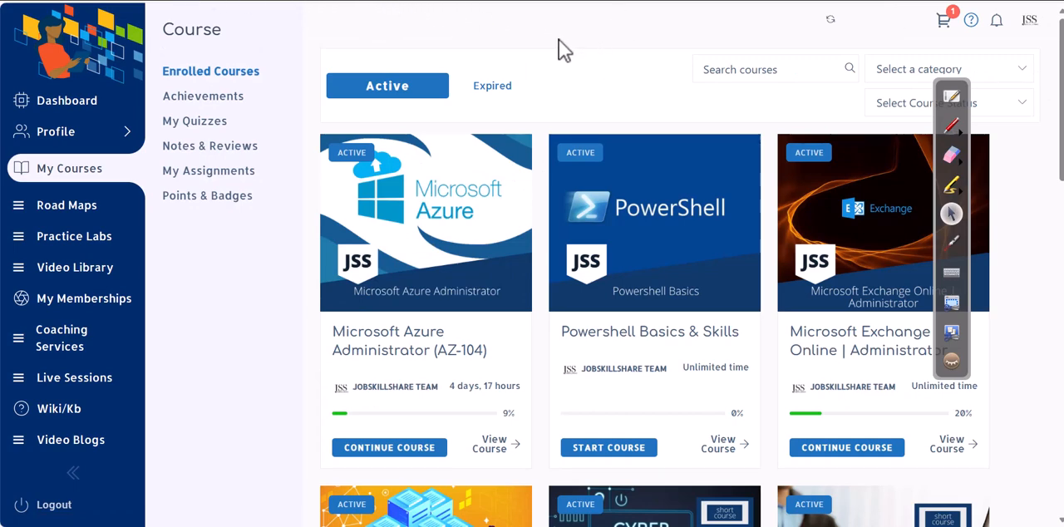
{"action": "mouse_move", "coordinate": [459, 30]}
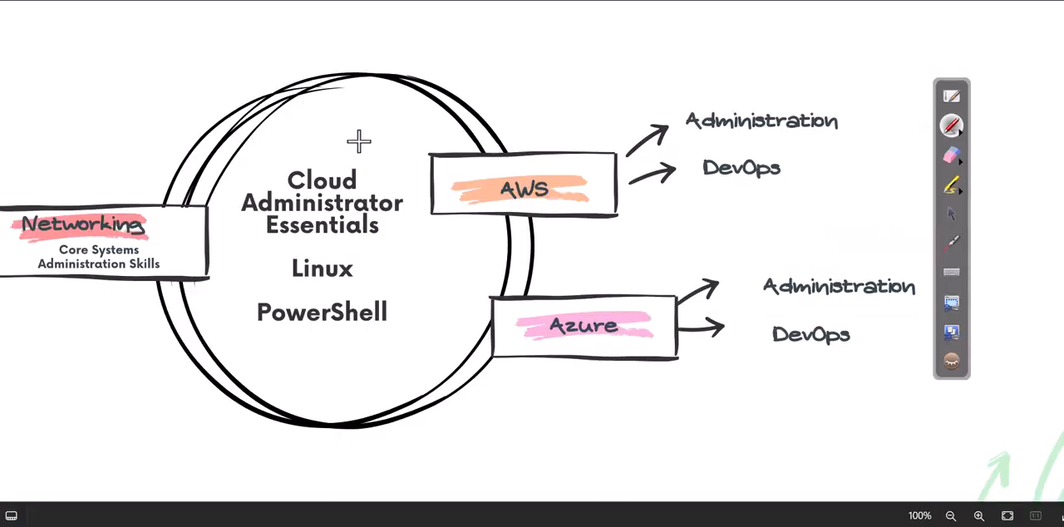
{"action": "mouse_move", "coordinate": [322, 142]}
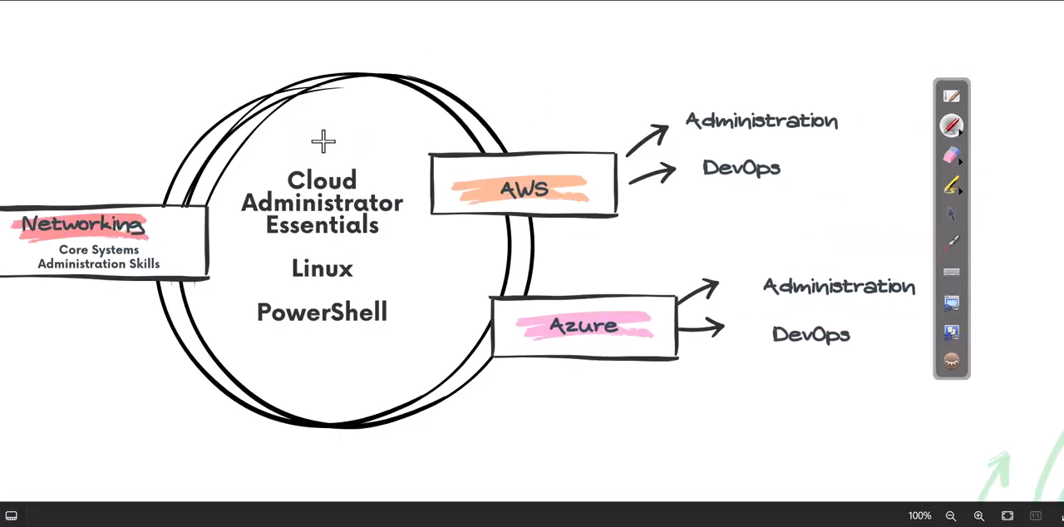
{"action": "mouse_move", "coordinate": [291, 180]}
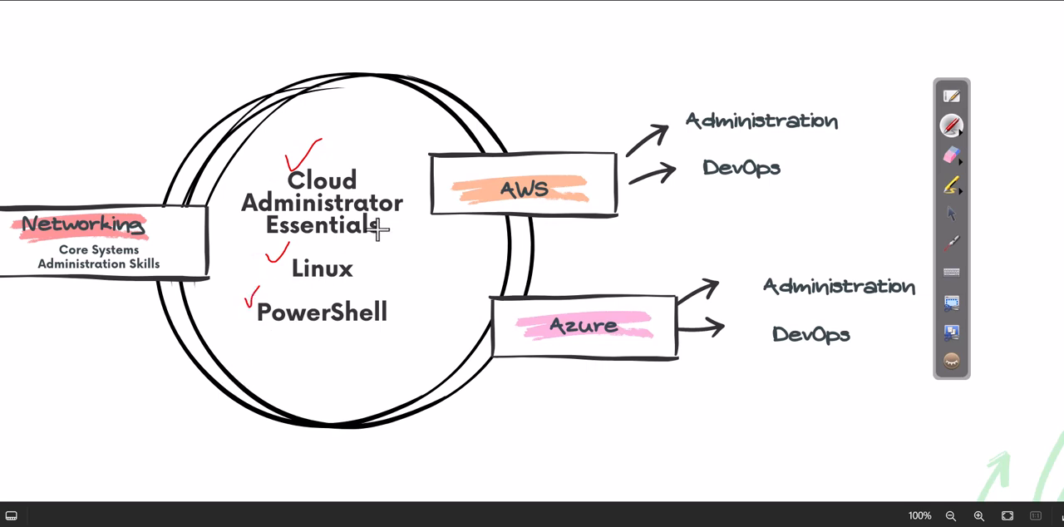
{"action": "mouse_move", "coordinate": [453, 113]}
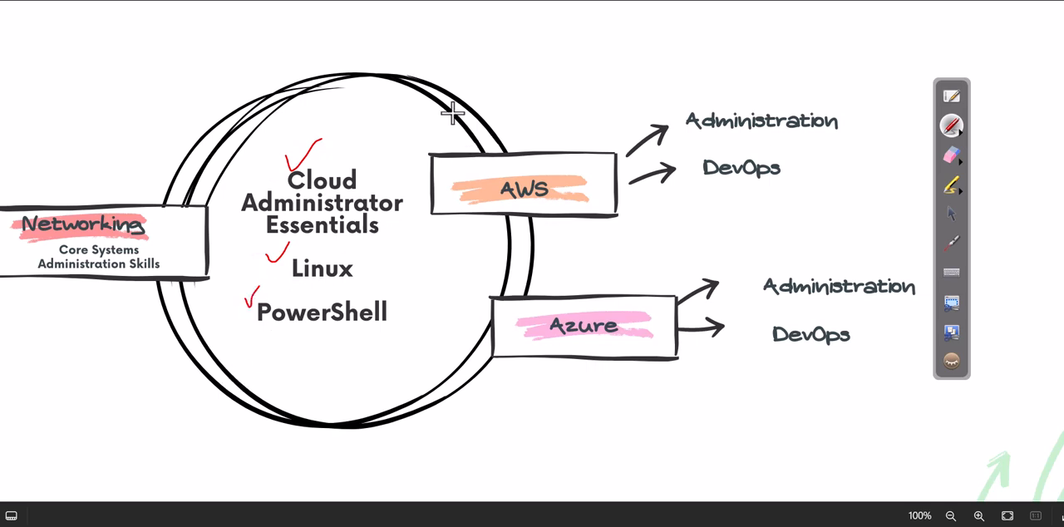
{"action": "mouse_move", "coordinate": [341, 166]}
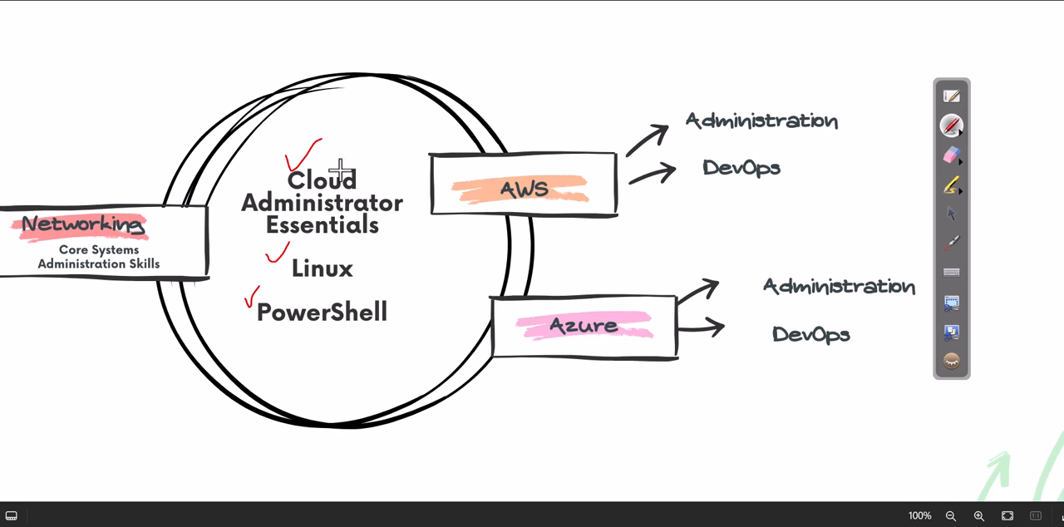
{"action": "mouse_move", "coordinate": [512, 123]}
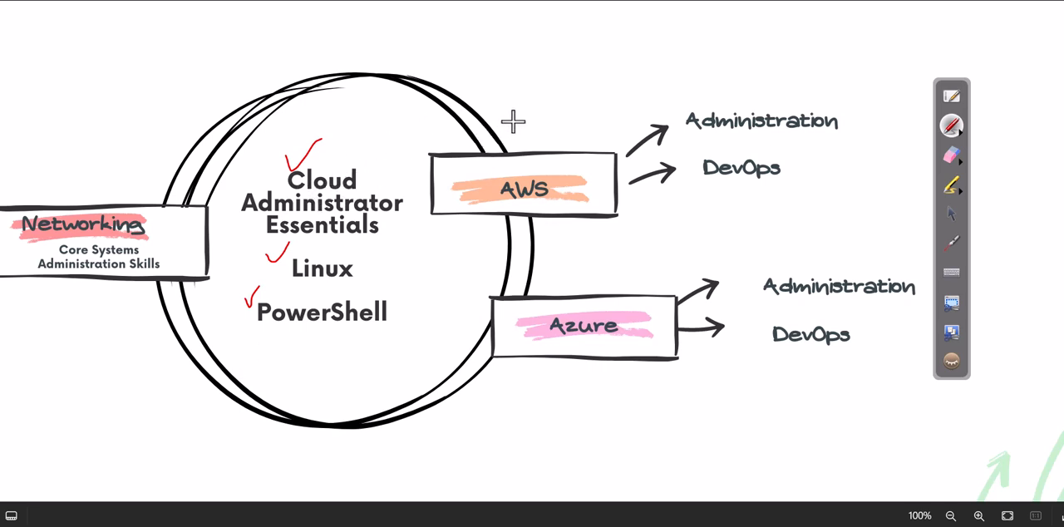
{"action": "mouse_move", "coordinate": [371, 106]}
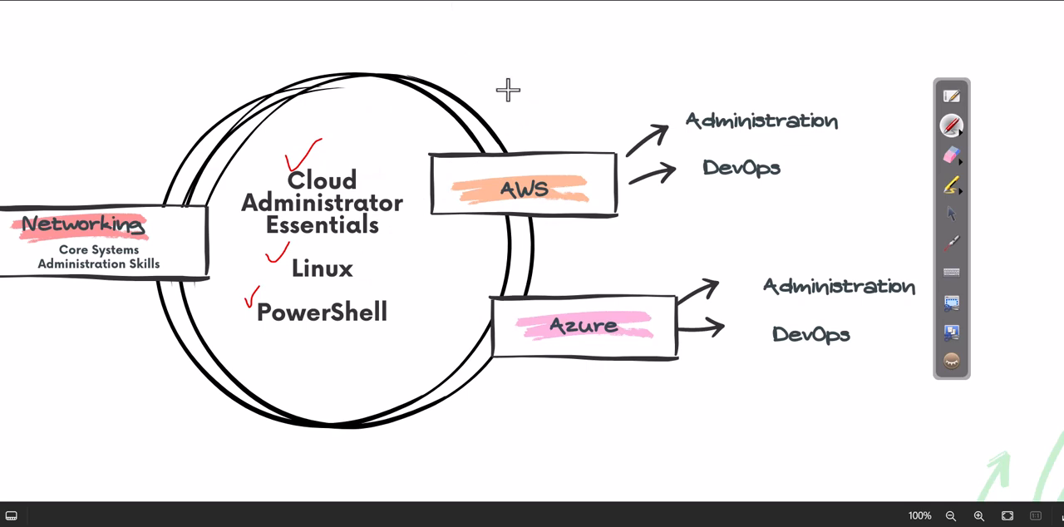
{"action": "mouse_move", "coordinate": [705, 79]}
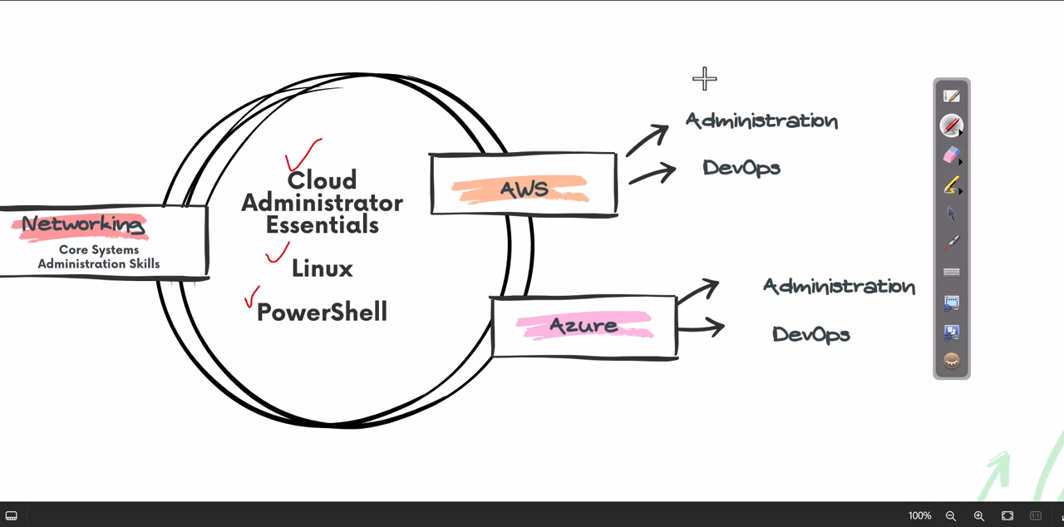
{"action": "mouse_move", "coordinate": [795, 73]}
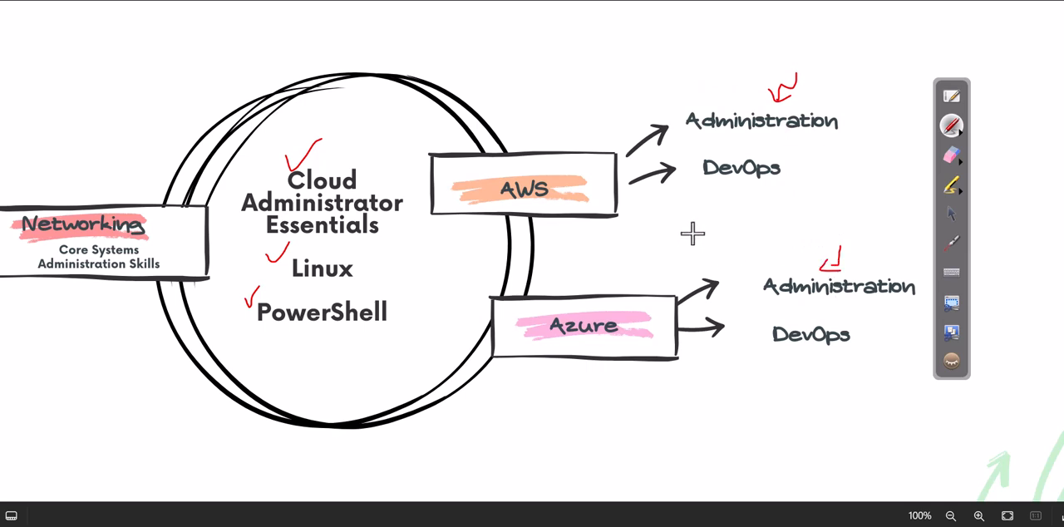
{"action": "mouse_move", "coordinate": [788, 159]}
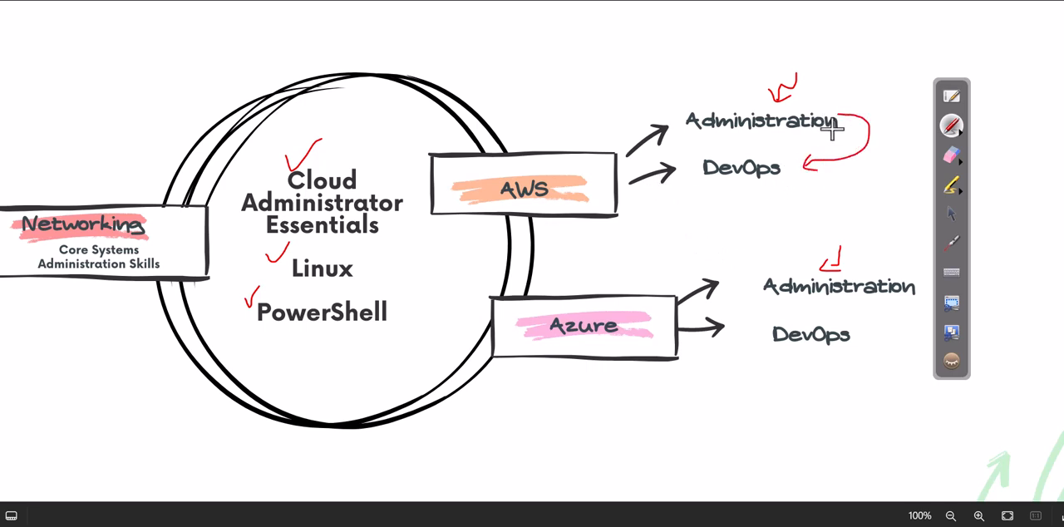
{"action": "mouse_move", "coordinate": [383, 262]}
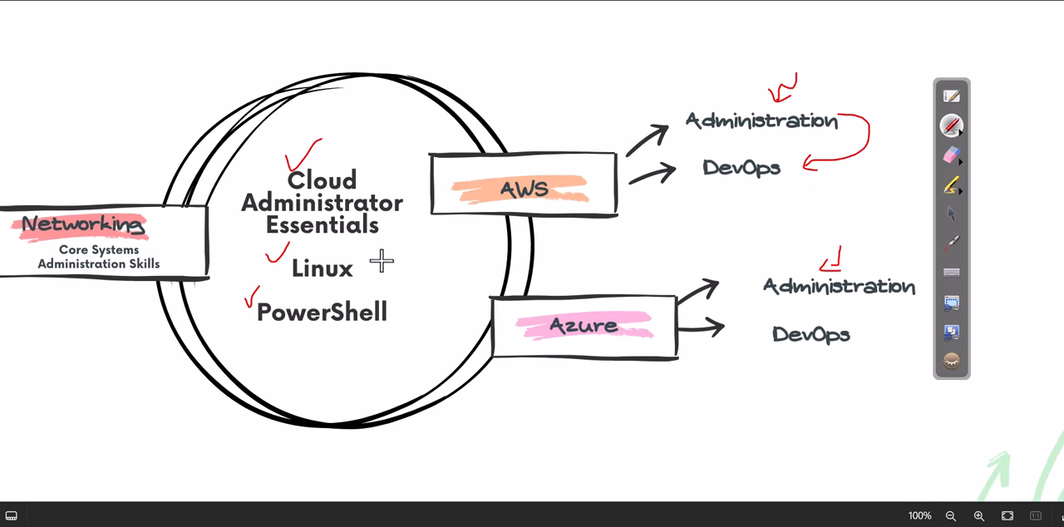
{"action": "mouse_move", "coordinate": [360, 256]}
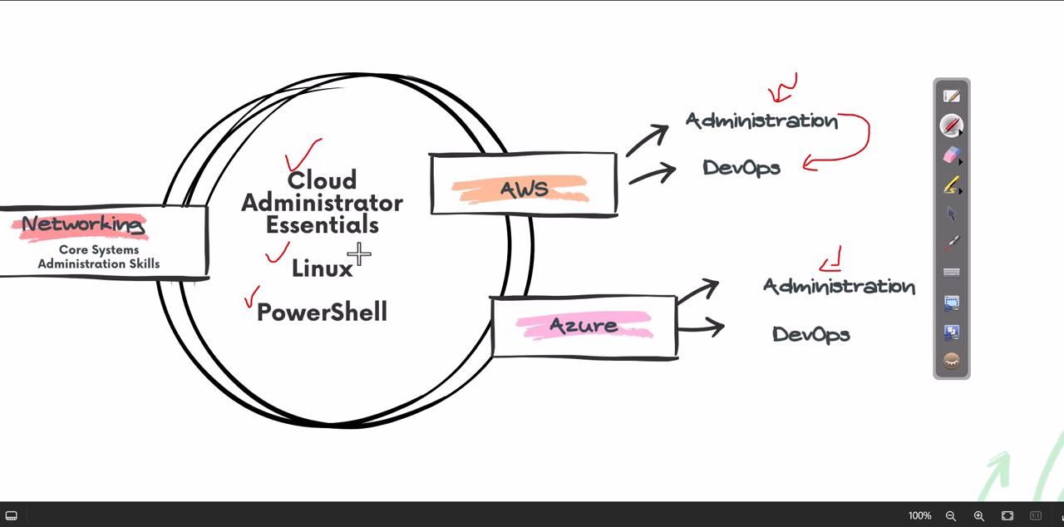
{"action": "mouse_move", "coordinate": [406, 292]}
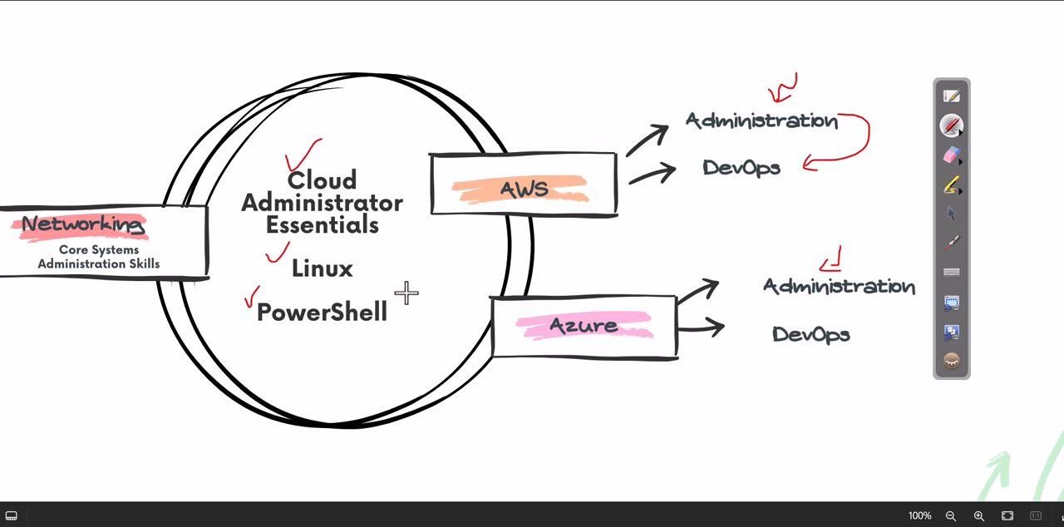
{"action": "mouse_move", "coordinate": [359, 216]}
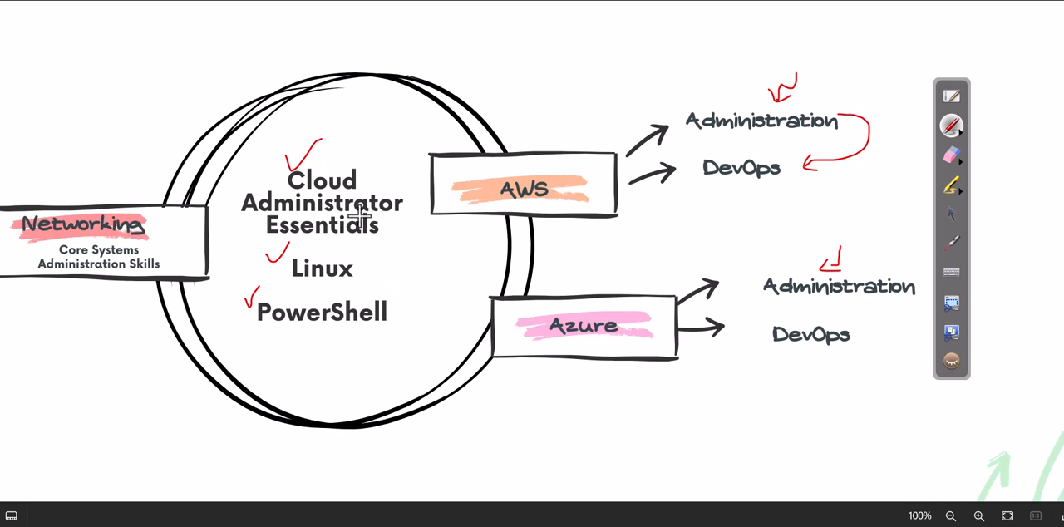
{"action": "mouse_move", "coordinate": [635, 201]}
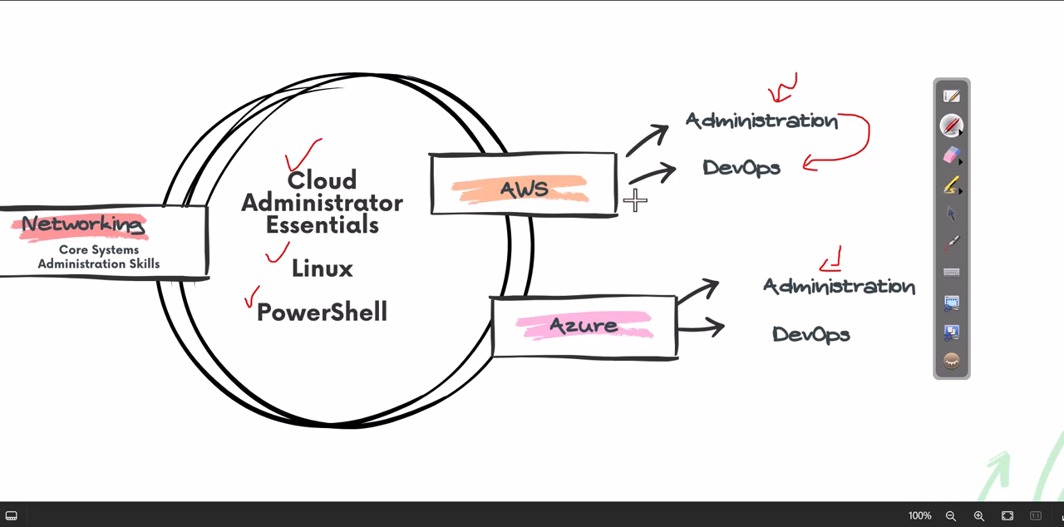
{"action": "mouse_move", "coordinate": [713, 119]}
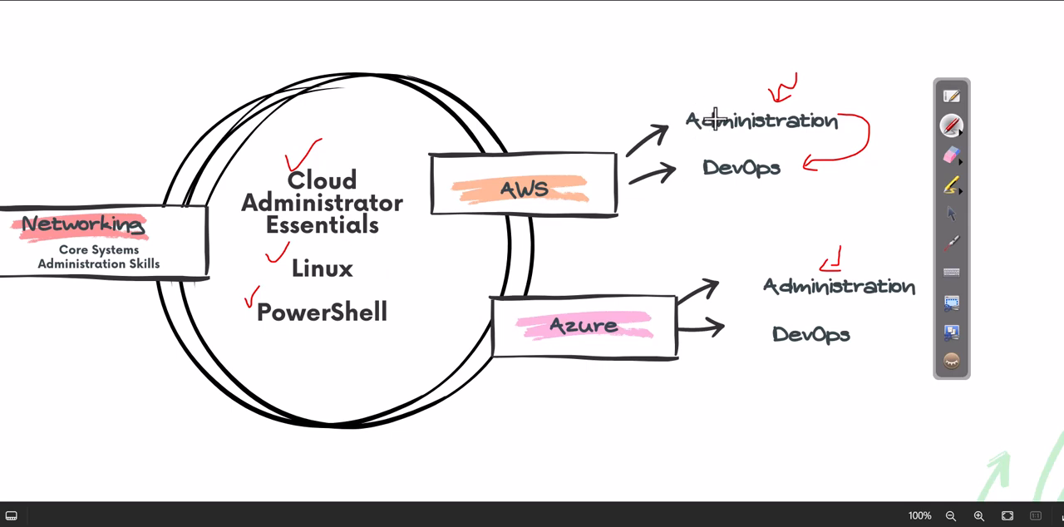
{"action": "mouse_move", "coordinate": [767, 172]}
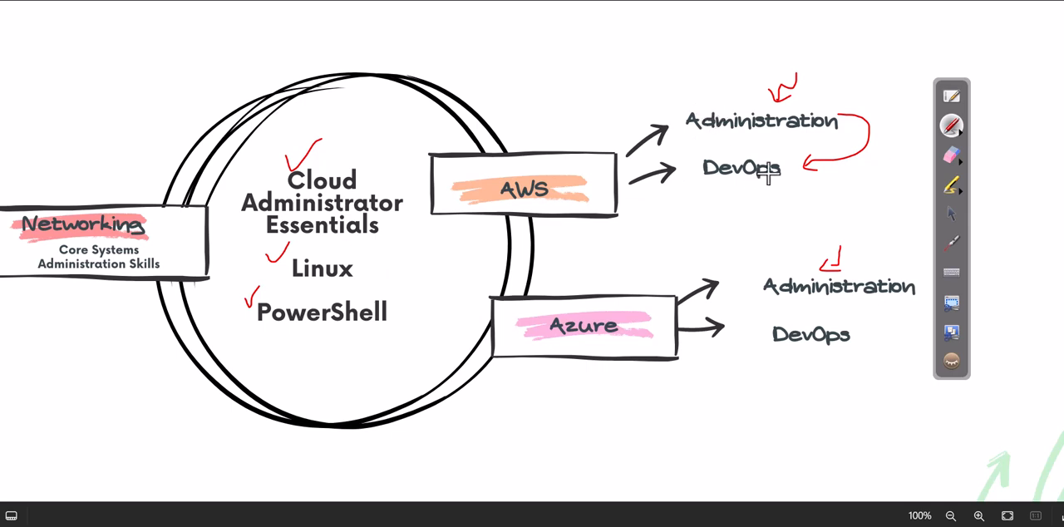
{"action": "mouse_move", "coordinate": [788, 200]}
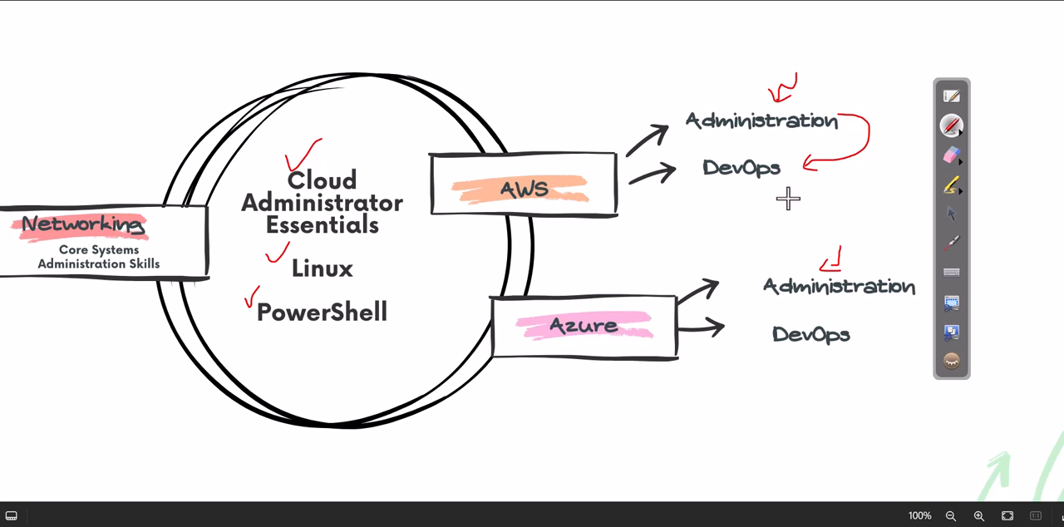
{"action": "mouse_move", "coordinate": [722, 181]}
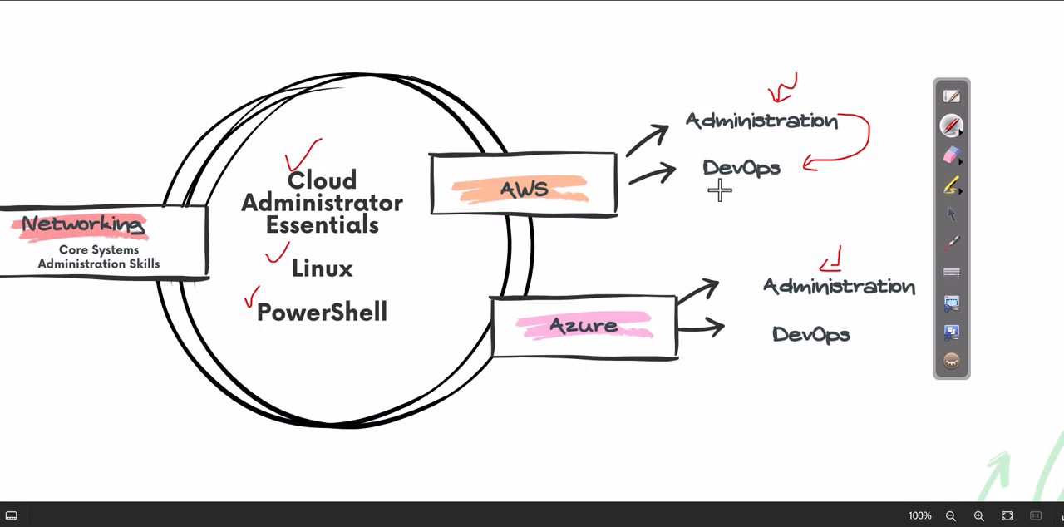
{"action": "mouse_move", "coordinate": [558, 179]}
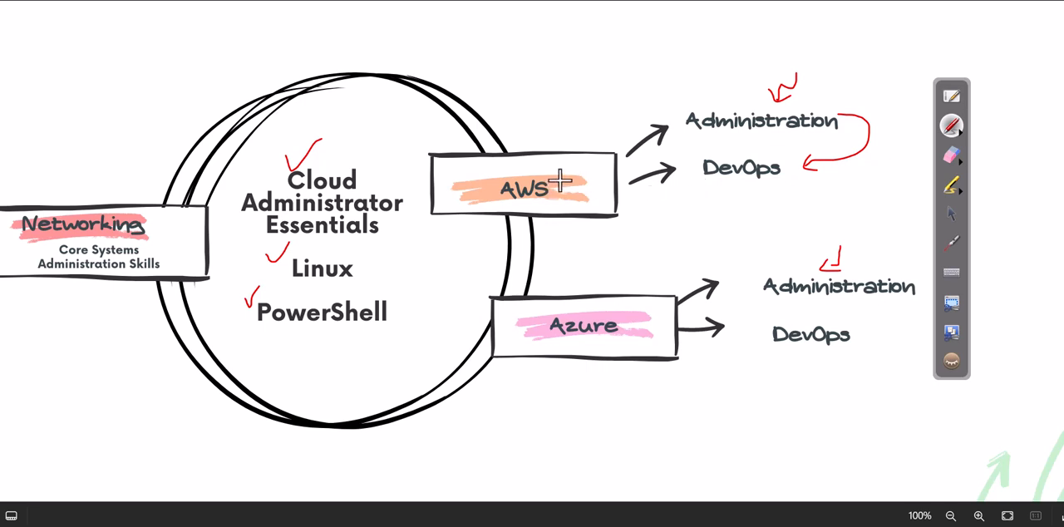
{"action": "mouse_move", "coordinate": [740, 186]}
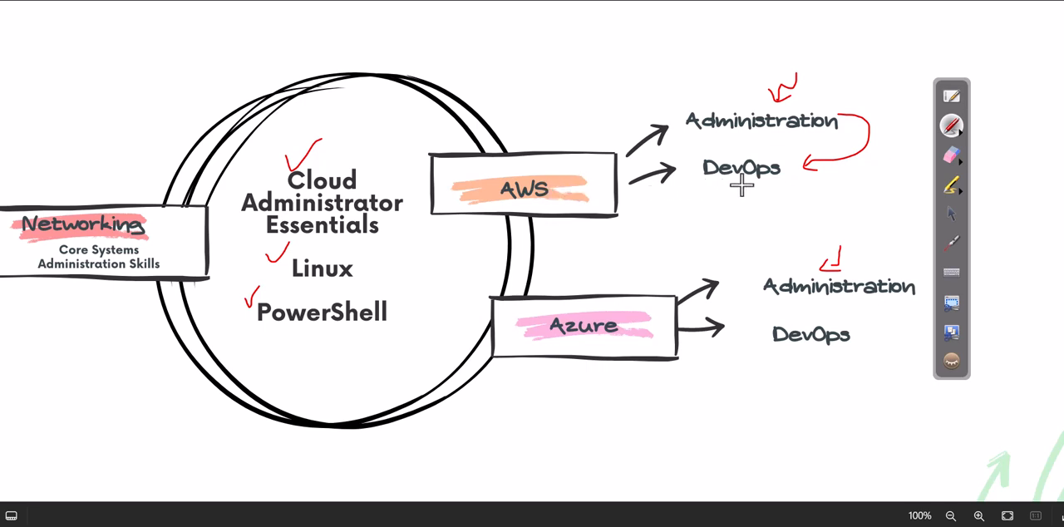
Step: Draw a red curved arrow looping from DevOps back toward the AWS box
{"action": "left_click_drag", "start_coordinate": [751, 183], "coordinate": [662, 214]}
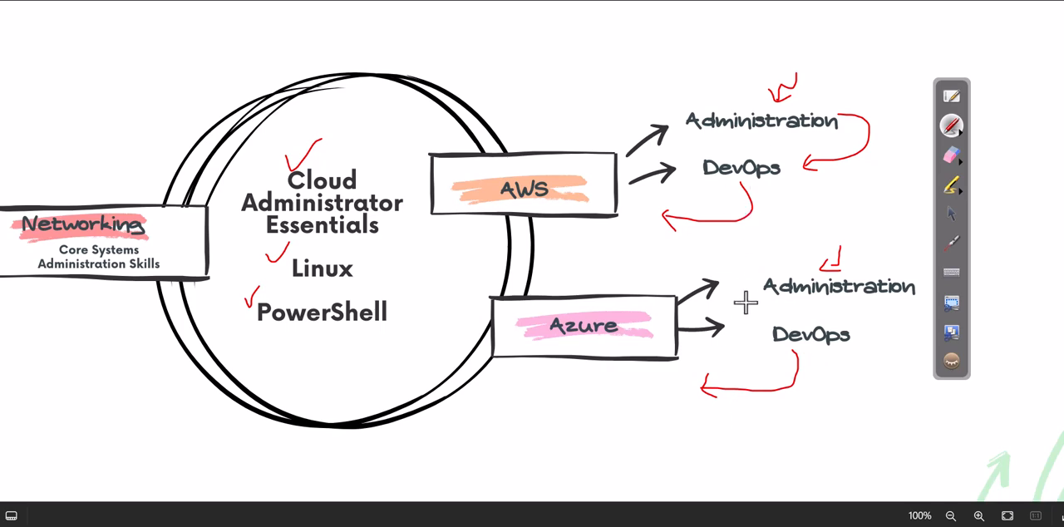
{"action": "mouse_move", "coordinate": [768, 289]}
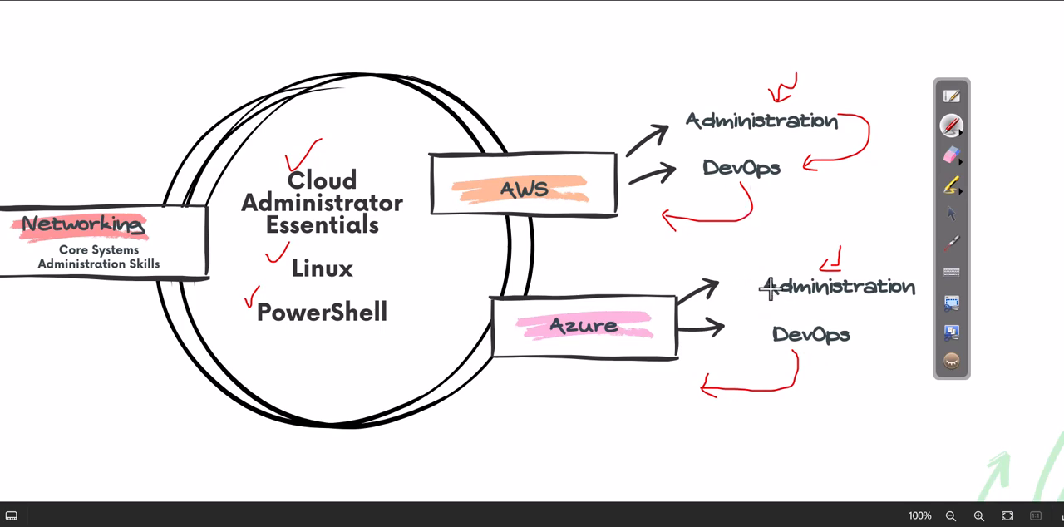
{"action": "mouse_move", "coordinate": [364, 115]}
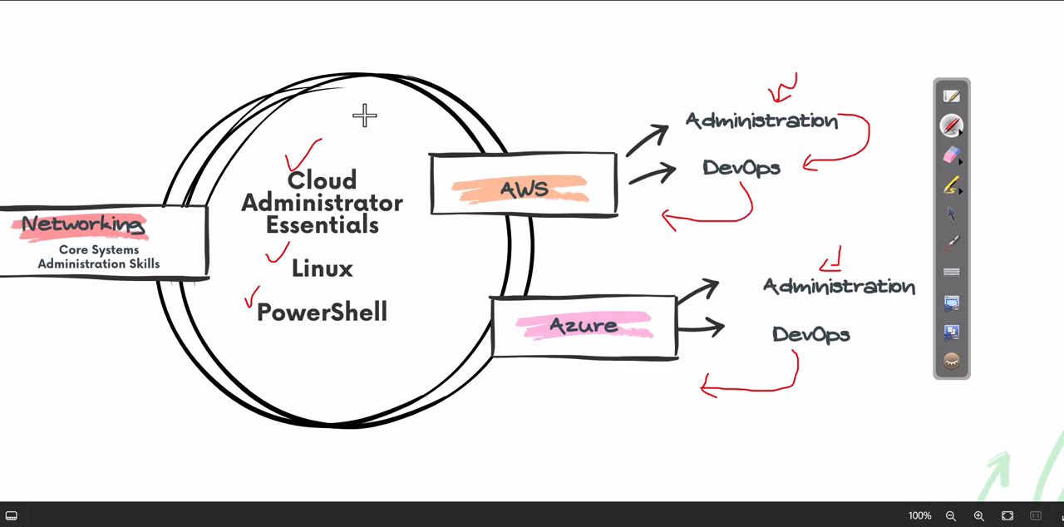
{"action": "mouse_move", "coordinate": [482, 67]}
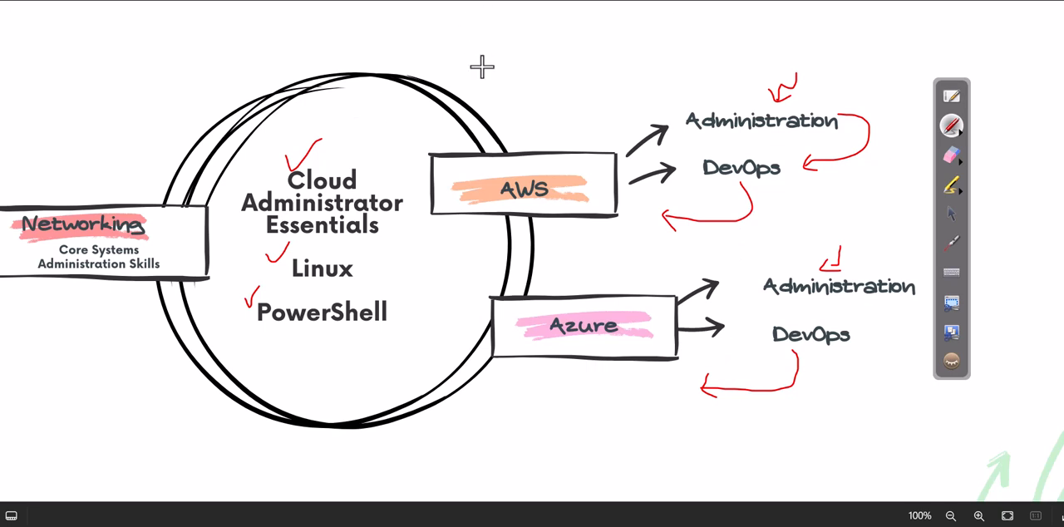
{"action": "mouse_move", "coordinate": [441, 20]}
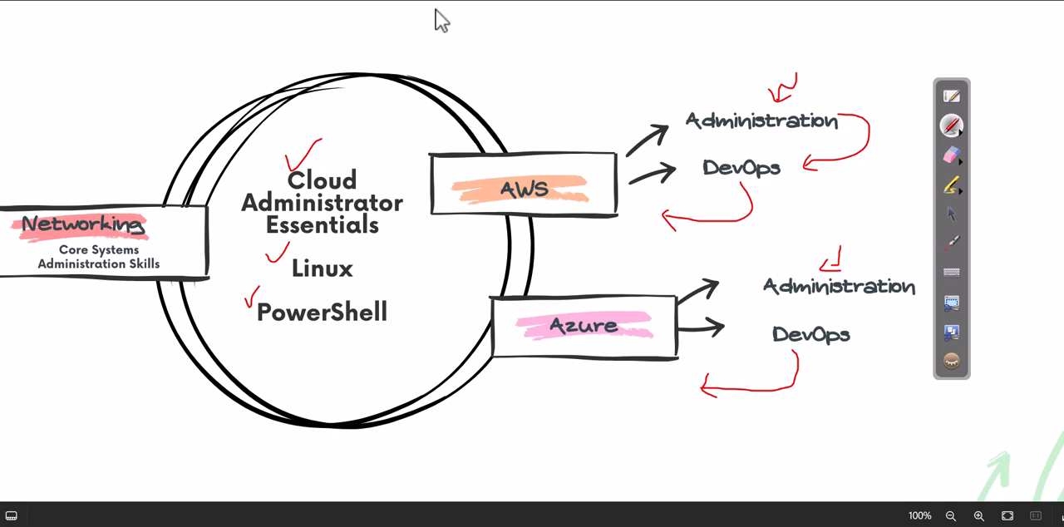
{"action": "mouse_move", "coordinate": [407, 16]}
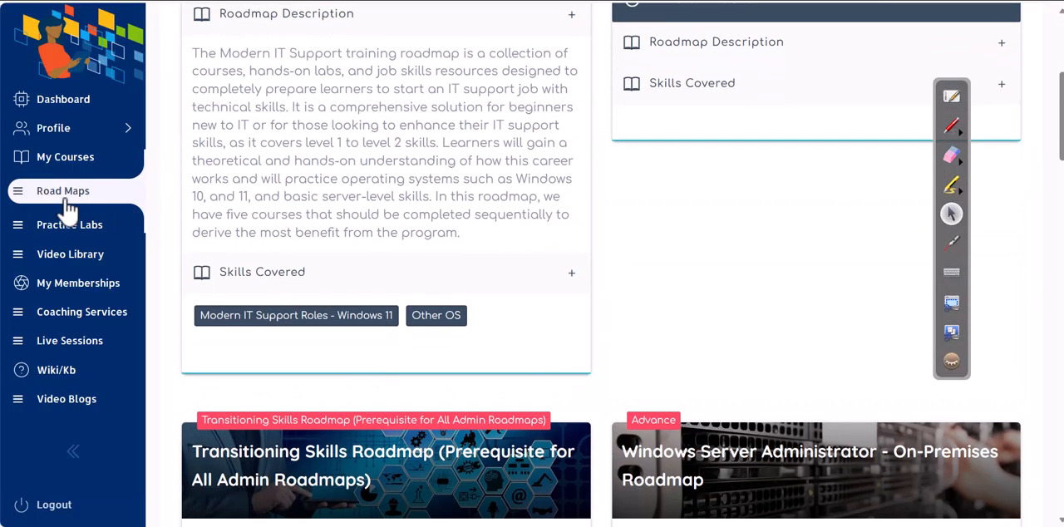
Step: Scroll the Road Maps page down to the Cloud Administrator Essentials, AWS and Azure Cloud Administrator cards
{"action": "scroll", "scroll_direction": "down", "scroll_amount": 3}
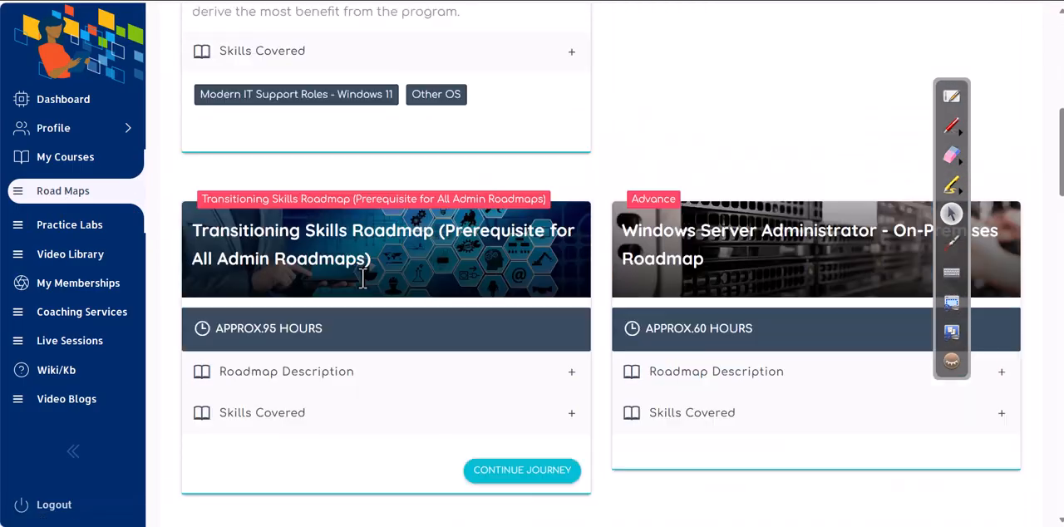
{"action": "scroll", "scroll_direction": "down", "scroll_amount": 3}
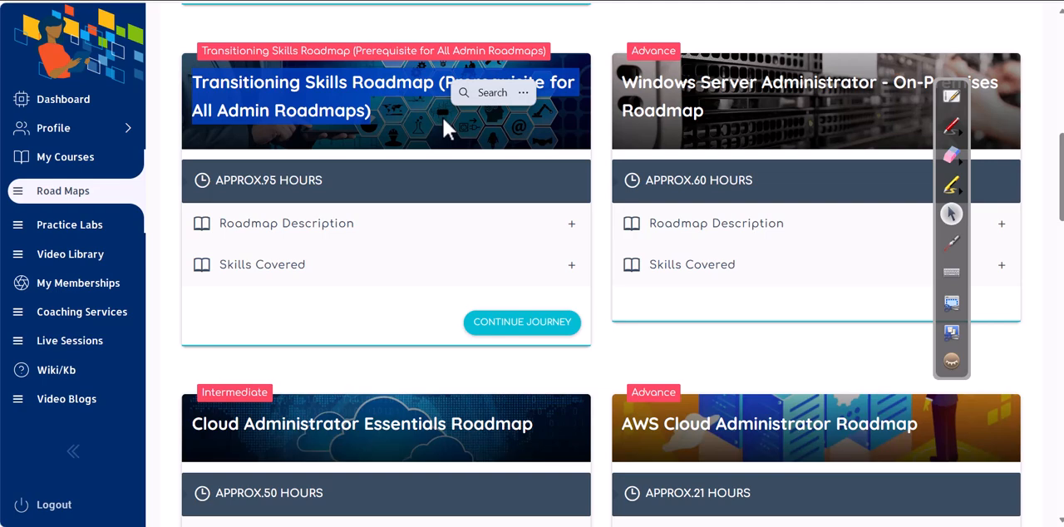
{"action": "scroll", "scroll_direction": "down", "scroll_amount": 3}
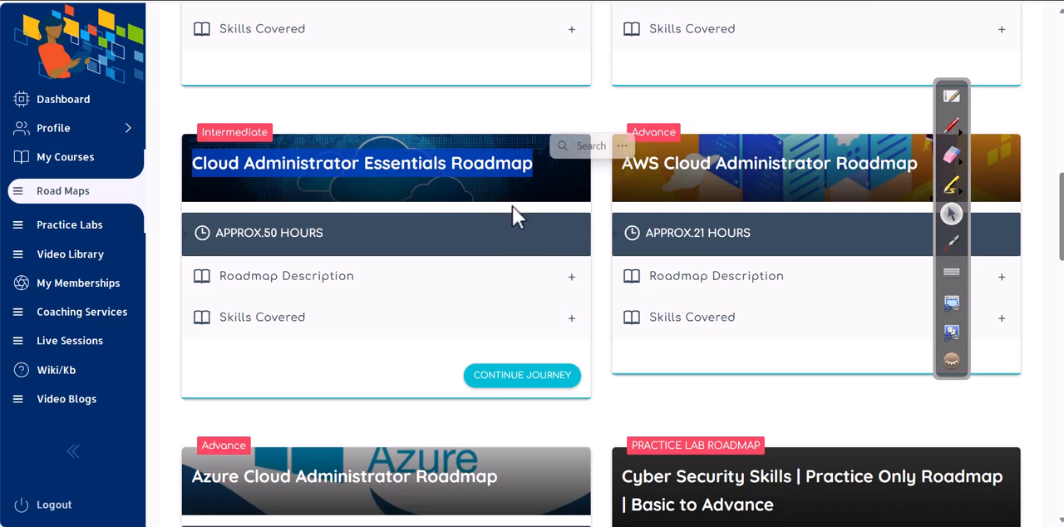
{"action": "scroll", "scroll_direction": "down", "scroll_amount": 3}
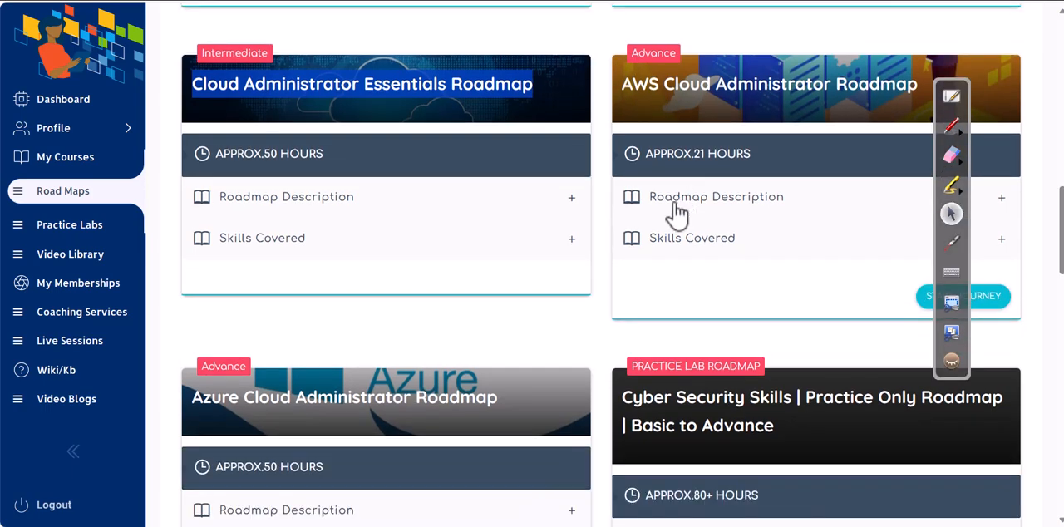
{"action": "mouse_move", "coordinate": [507, 270]}
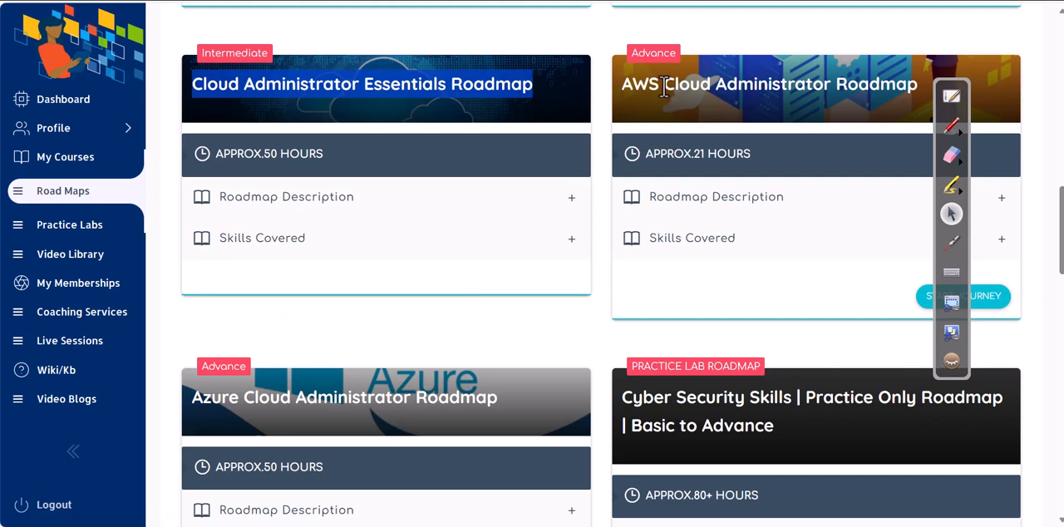
{"action": "scroll", "scroll_direction": "down", "scroll_amount": 3}
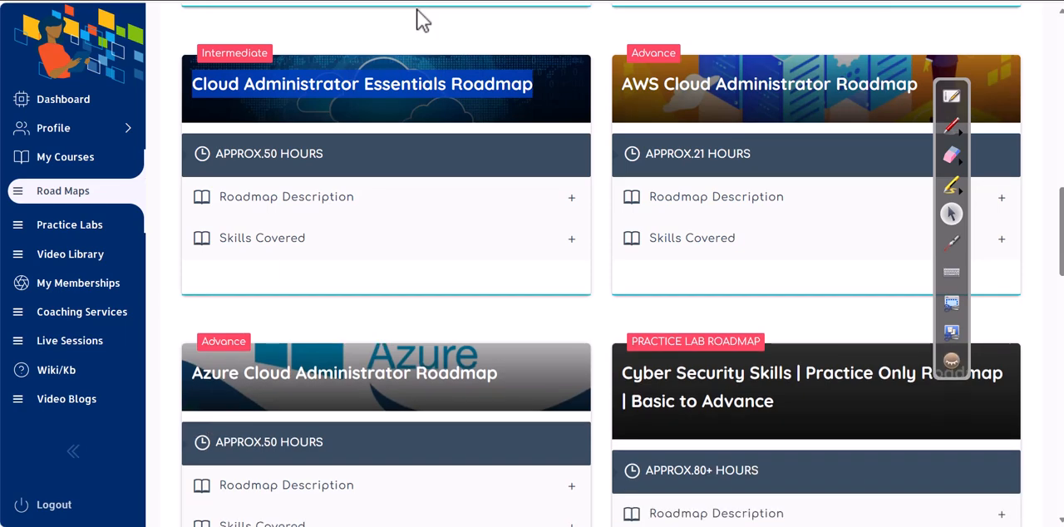
{"action": "mouse_move", "coordinate": [424, 23]}
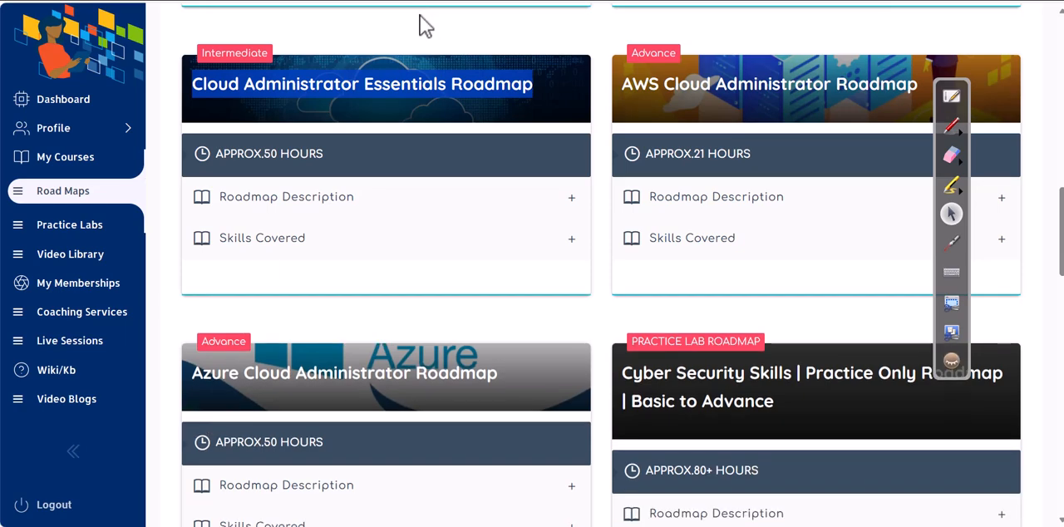
{"action": "mouse_move", "coordinate": [491, 17]}
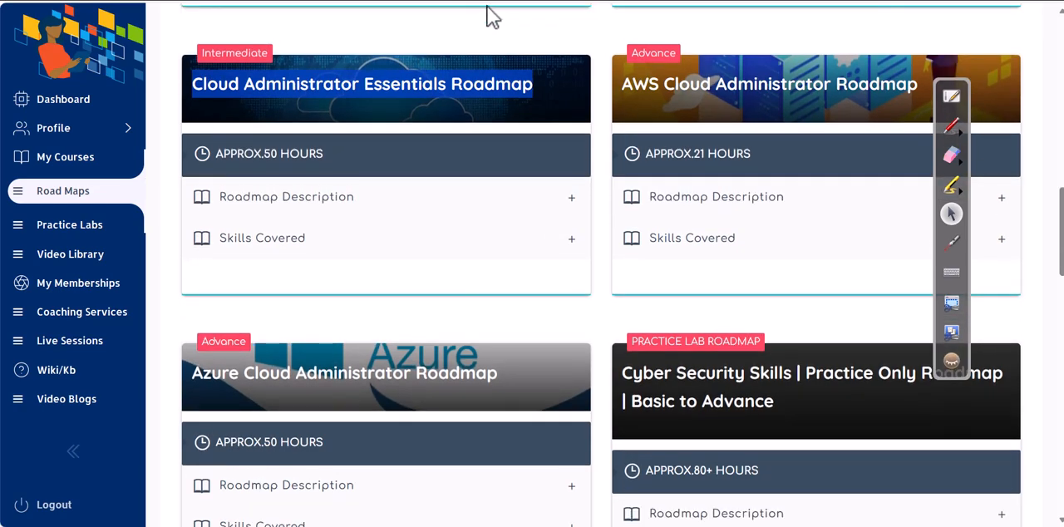